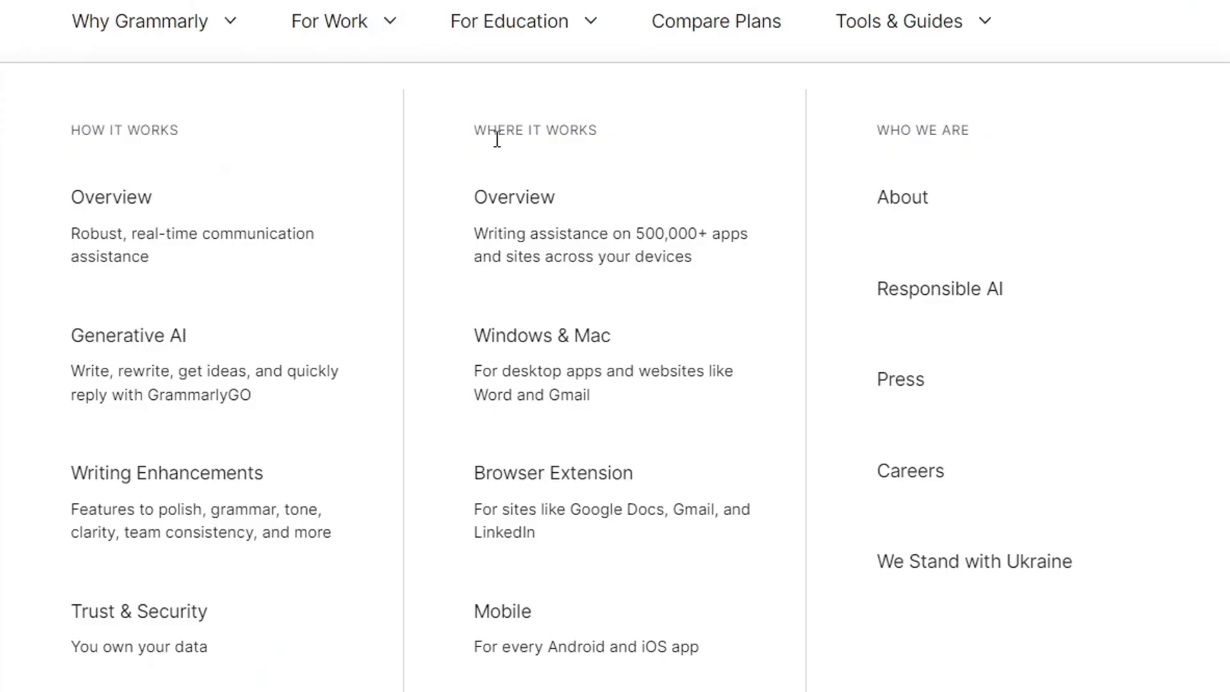
{"action": "mouse_move", "coordinate": [602, 628]}
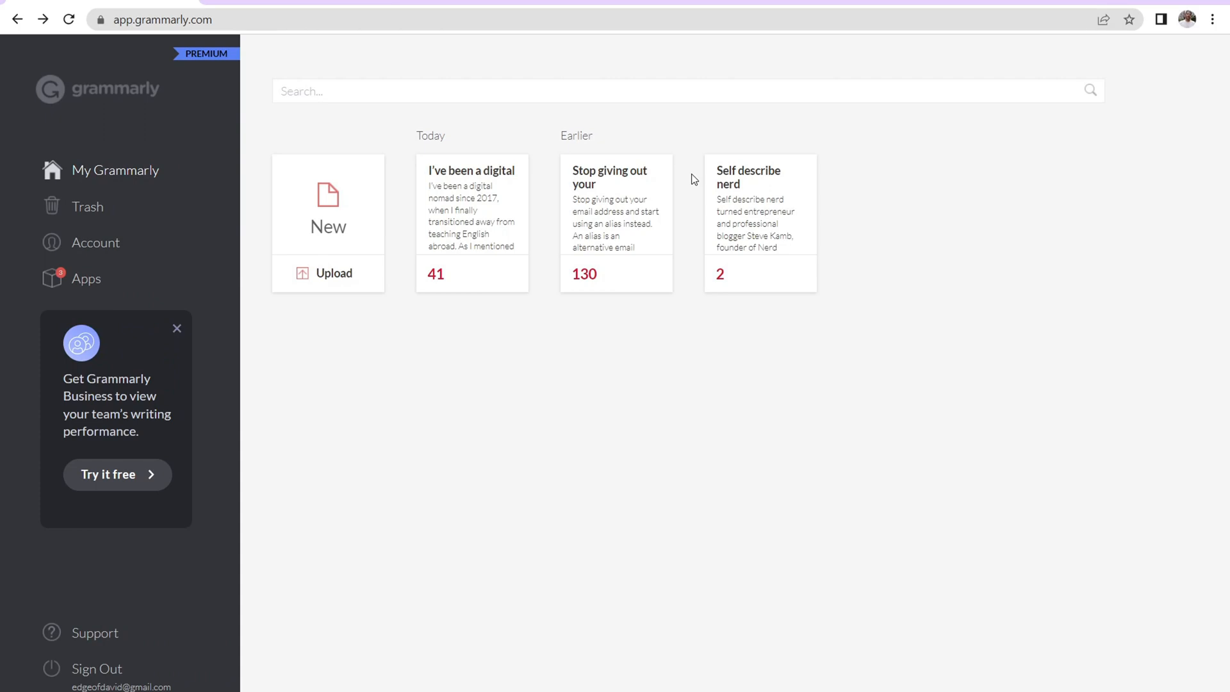
Open Grammarly's Apps page listing the Windows, Chrome, iPhone/iPad and Android versions
{"action": "left_click", "coordinate": [85, 279]}
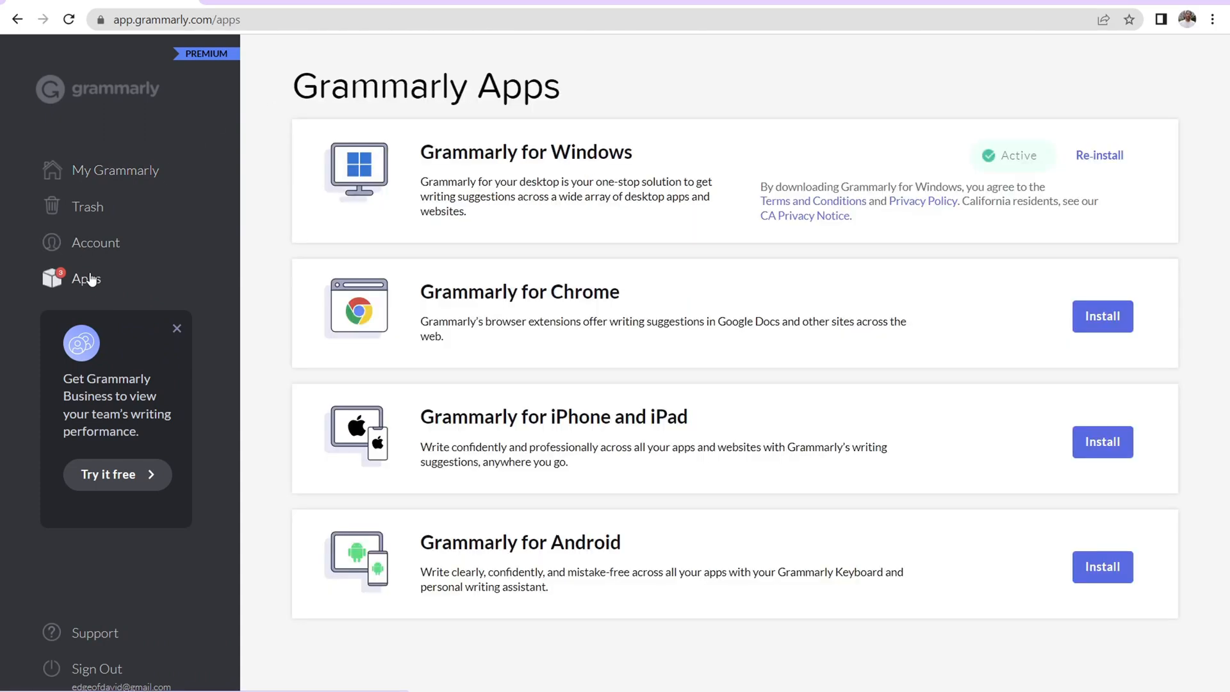
{"action": "mouse_move", "coordinate": [577, 490]}
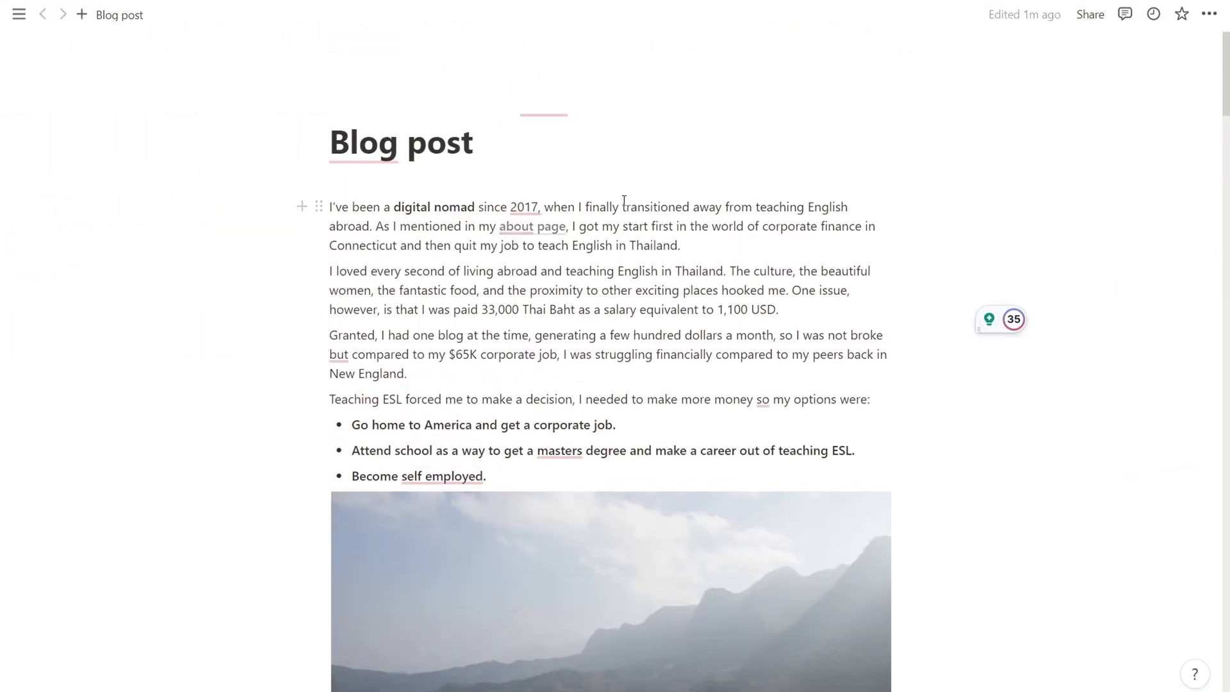
{"action": "scroll", "scroll_direction": "down", "scroll_amount": 3}
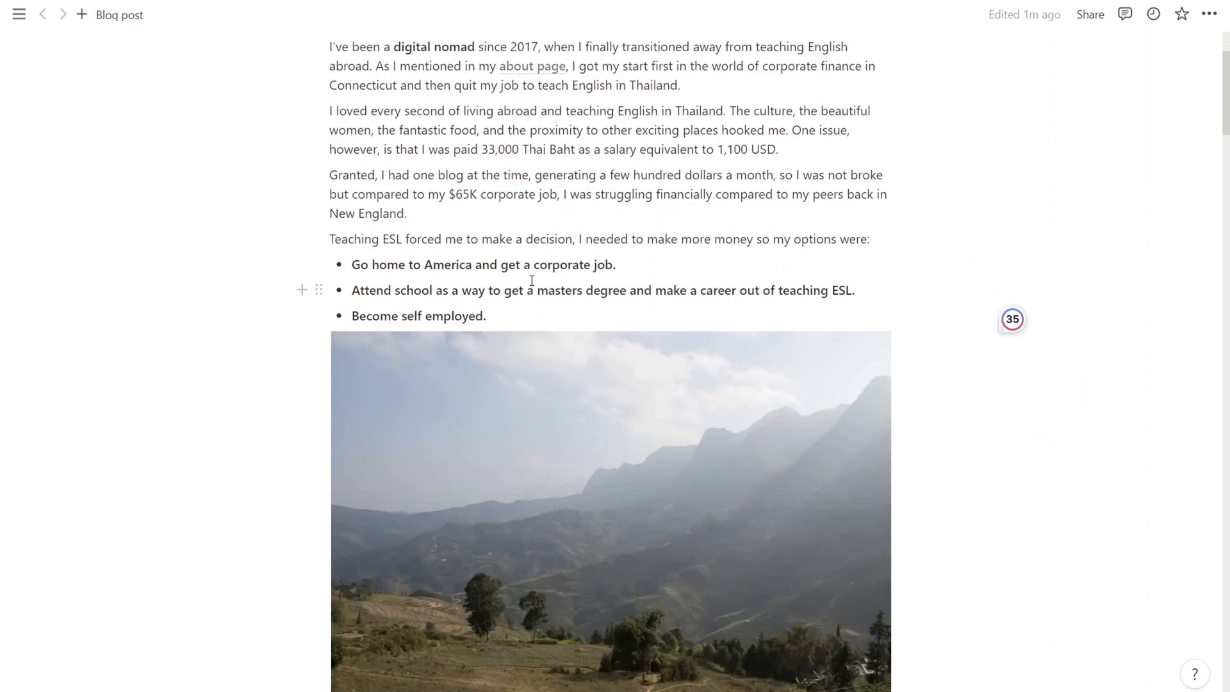
{"action": "left_click", "coordinate": [559, 290]}
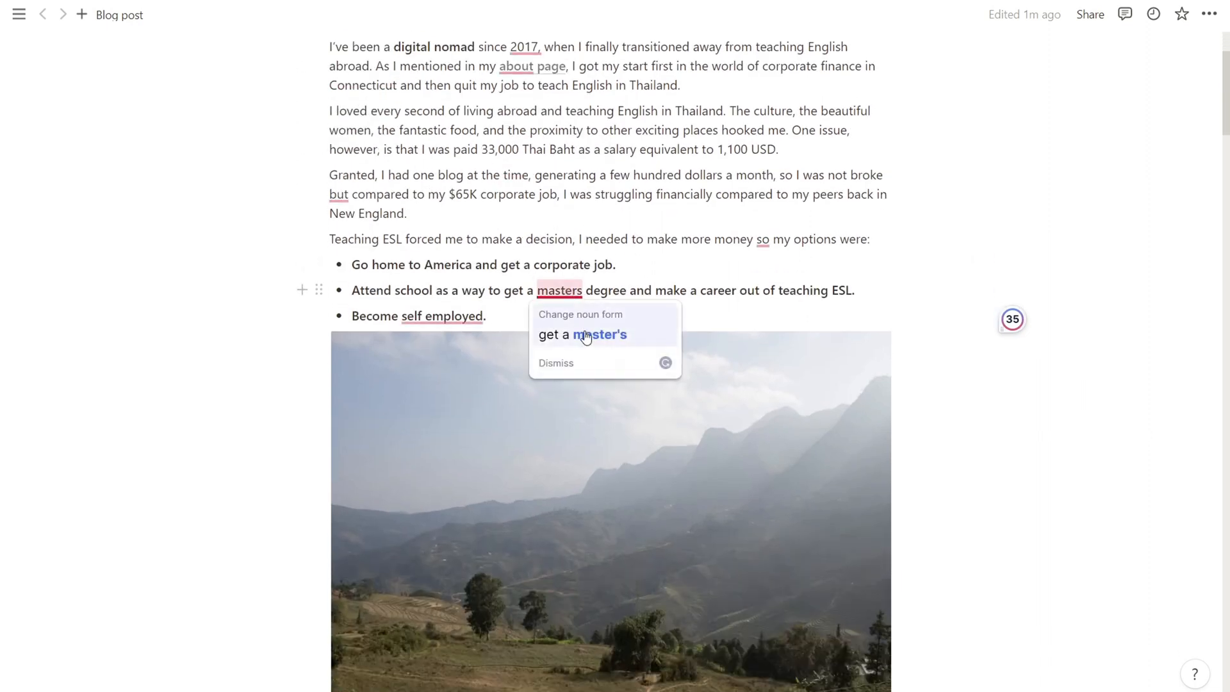
{"action": "mouse_move", "coordinate": [582, 334]}
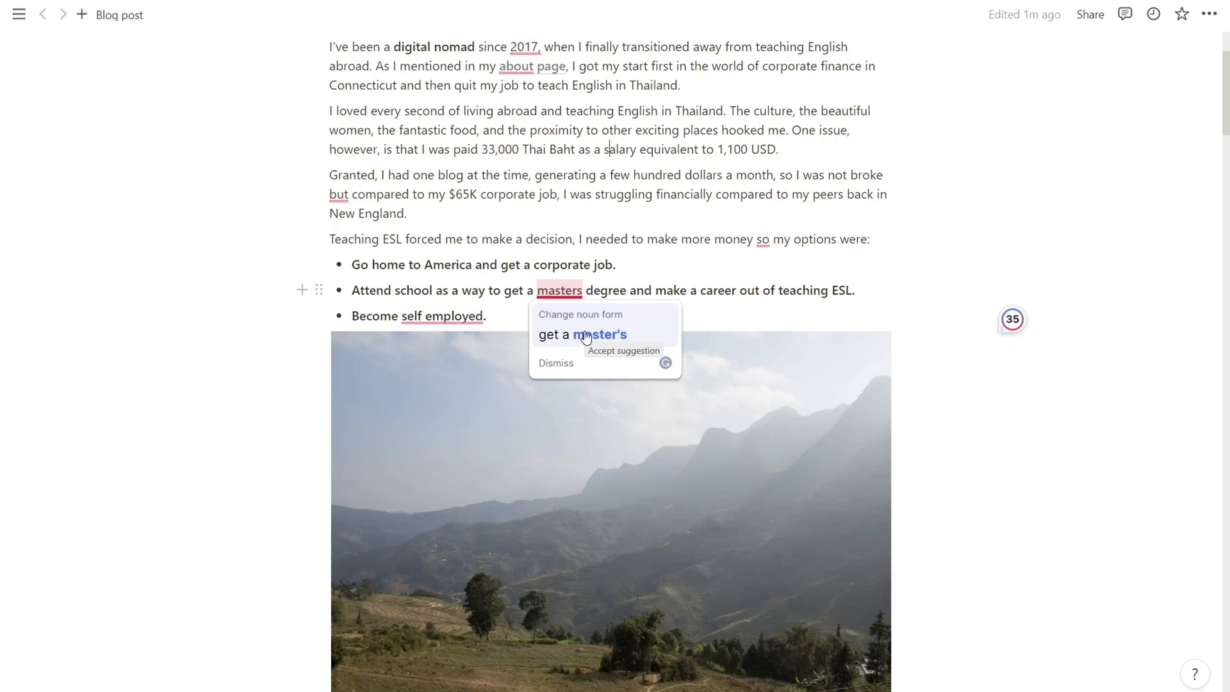
{"action": "mouse_move", "coordinate": [1040, 320]}
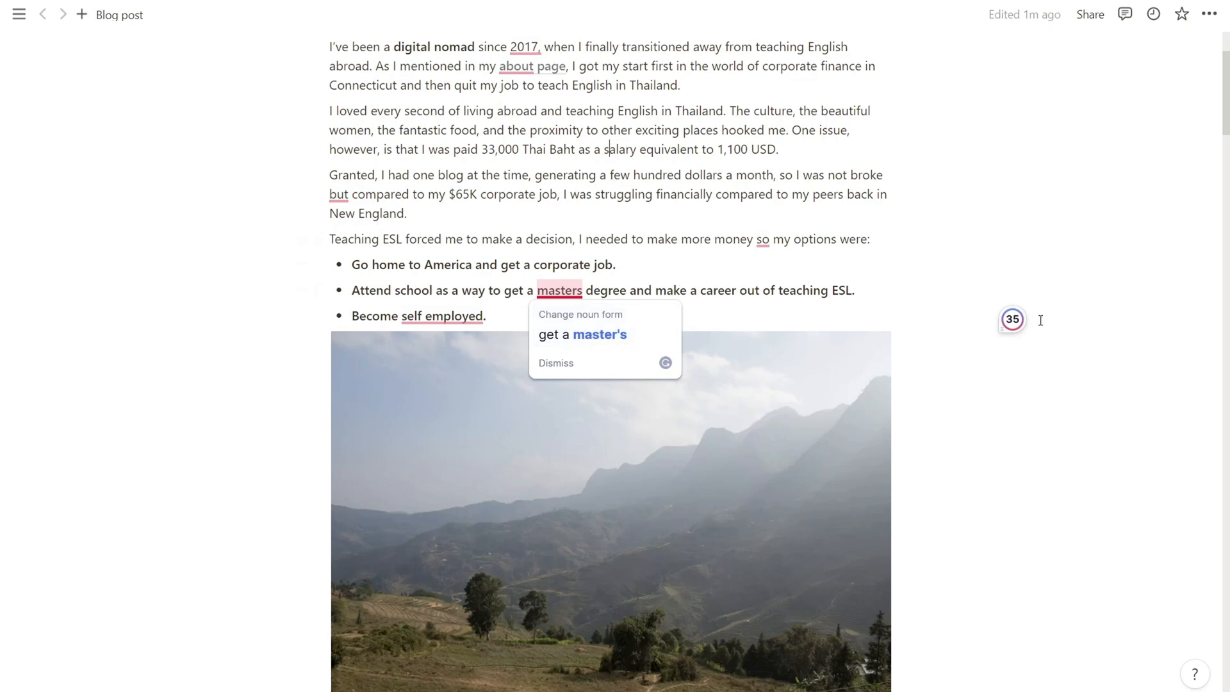
{"action": "left_click", "coordinate": [1011, 319]}
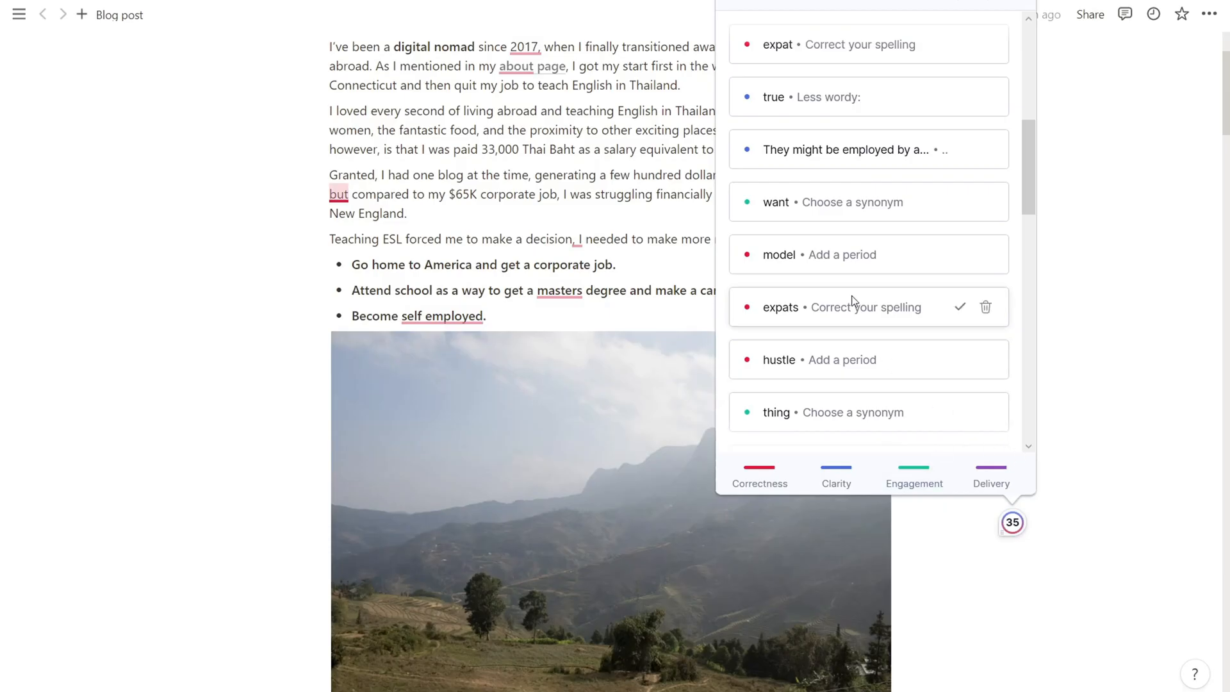
{"action": "left_click", "coordinate": [842, 307]}
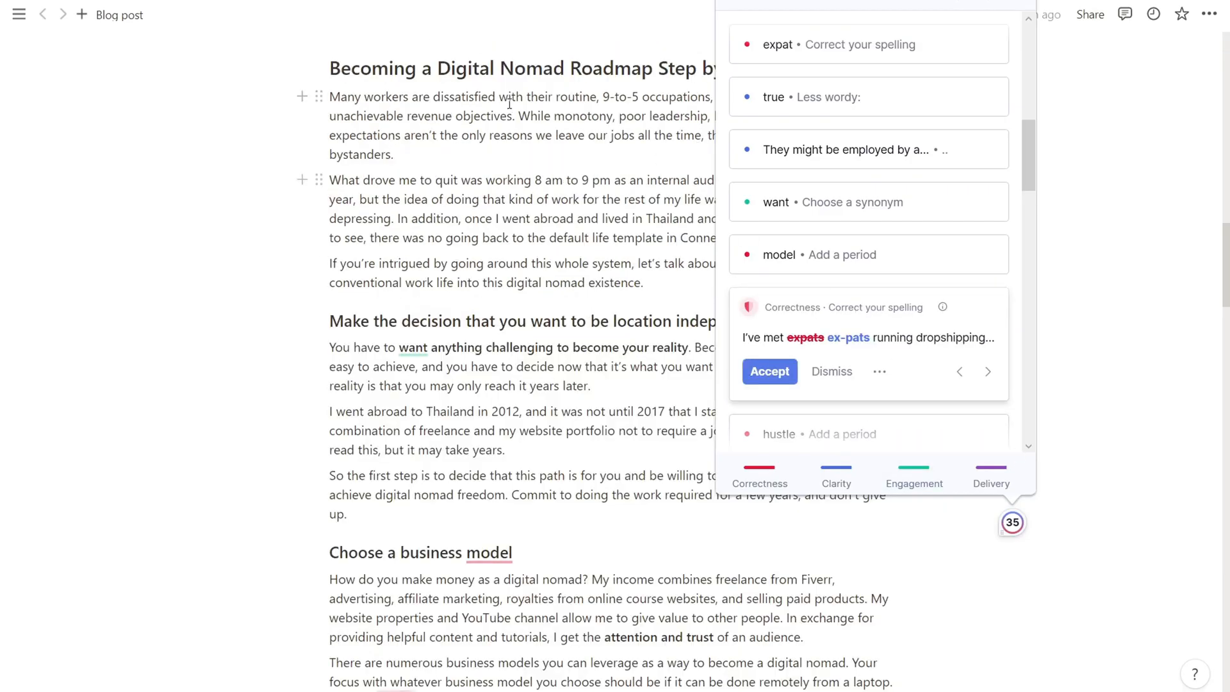
{"action": "mouse_move", "coordinate": [820, 308]}
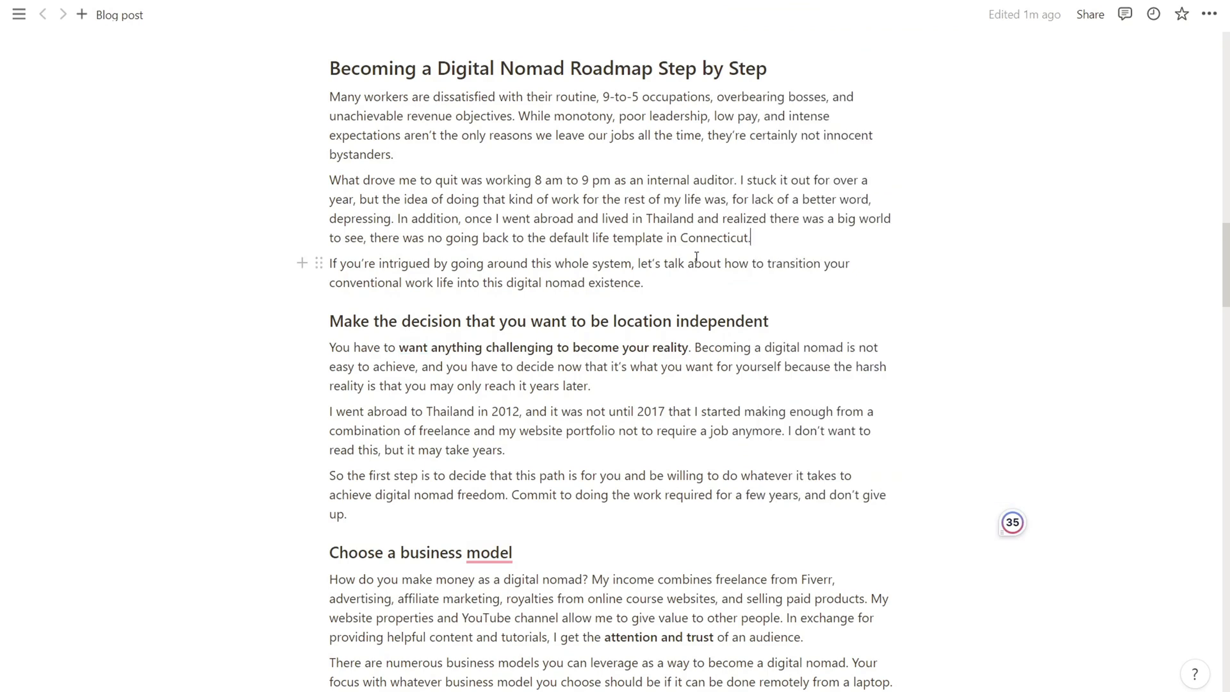
{"action": "mouse_move", "coordinate": [903, 429]}
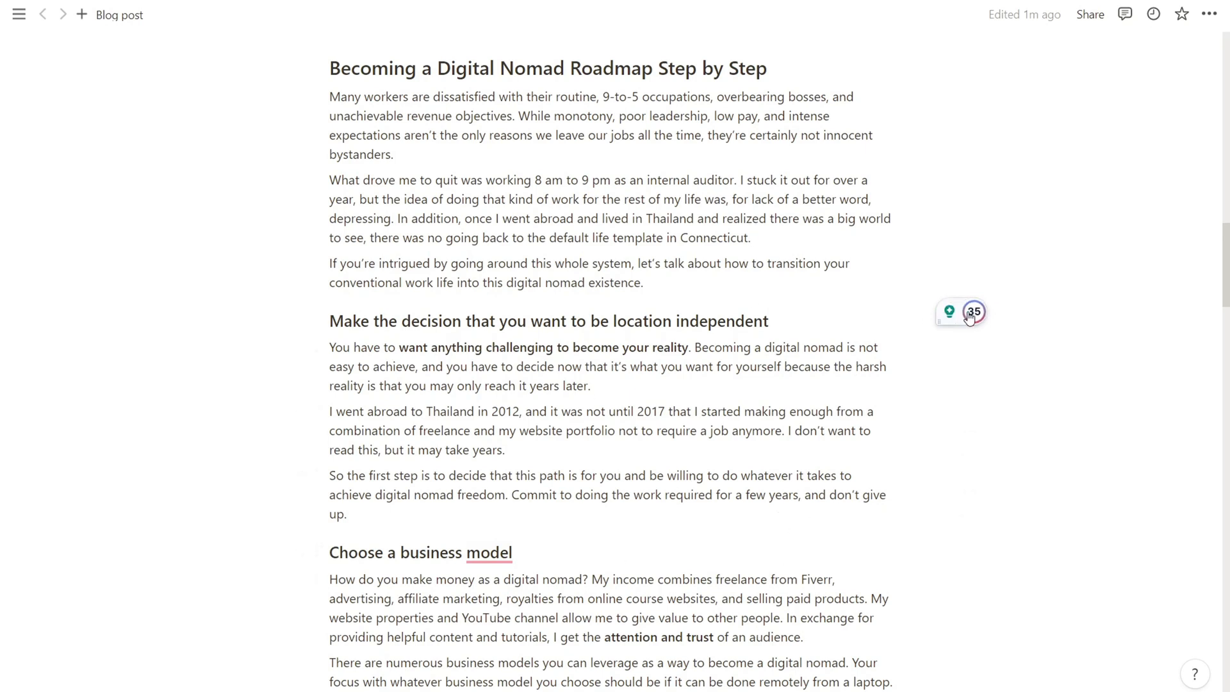
{"action": "left_click", "coordinate": [973, 311]}
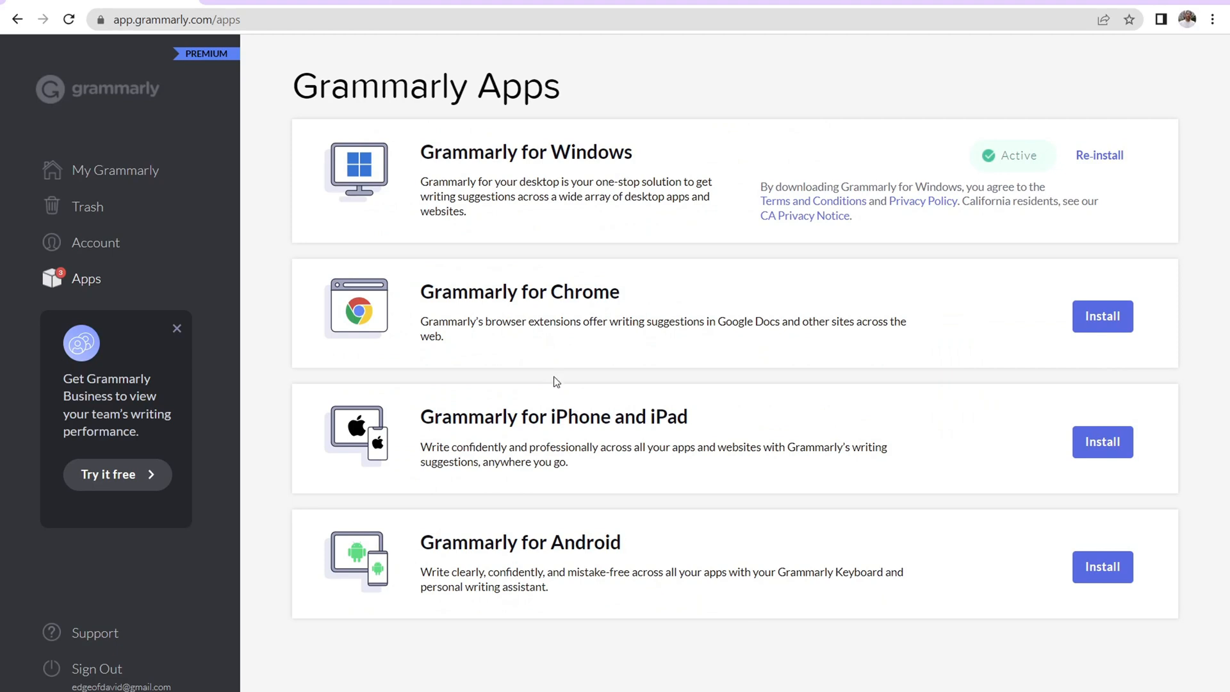
Return to the My Grammarly home page and start a new untitled document
{"action": "left_click", "coordinate": [116, 170]}
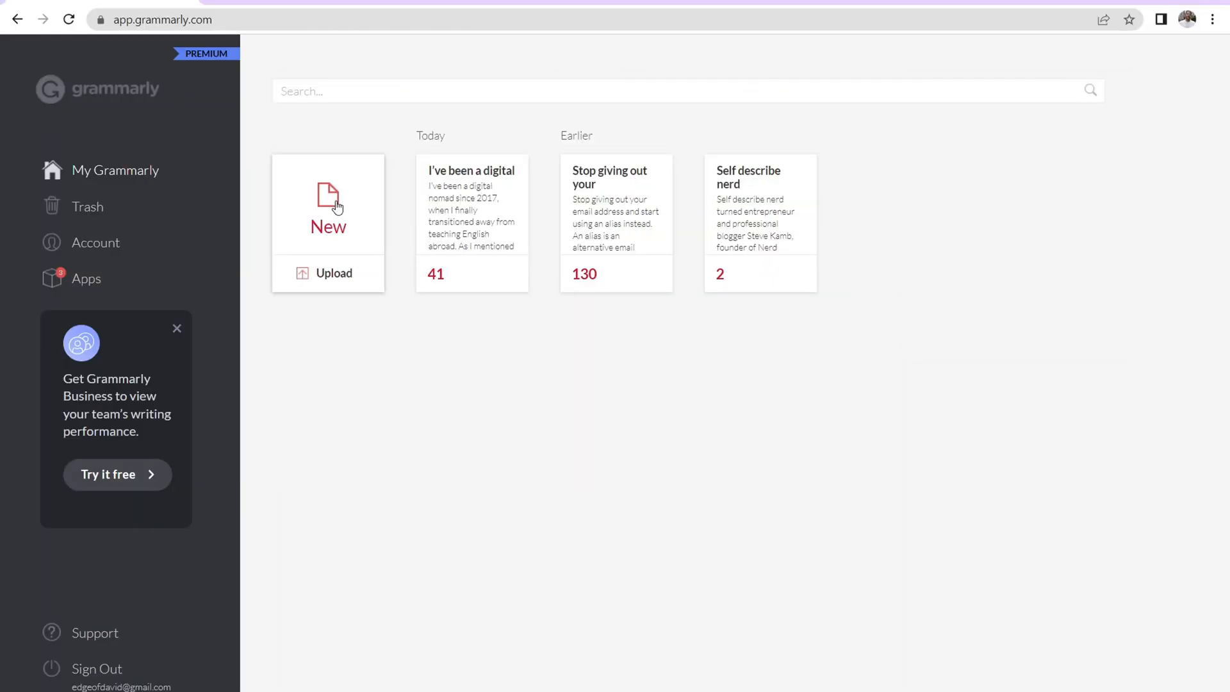
{"action": "left_click", "coordinate": [328, 204]}
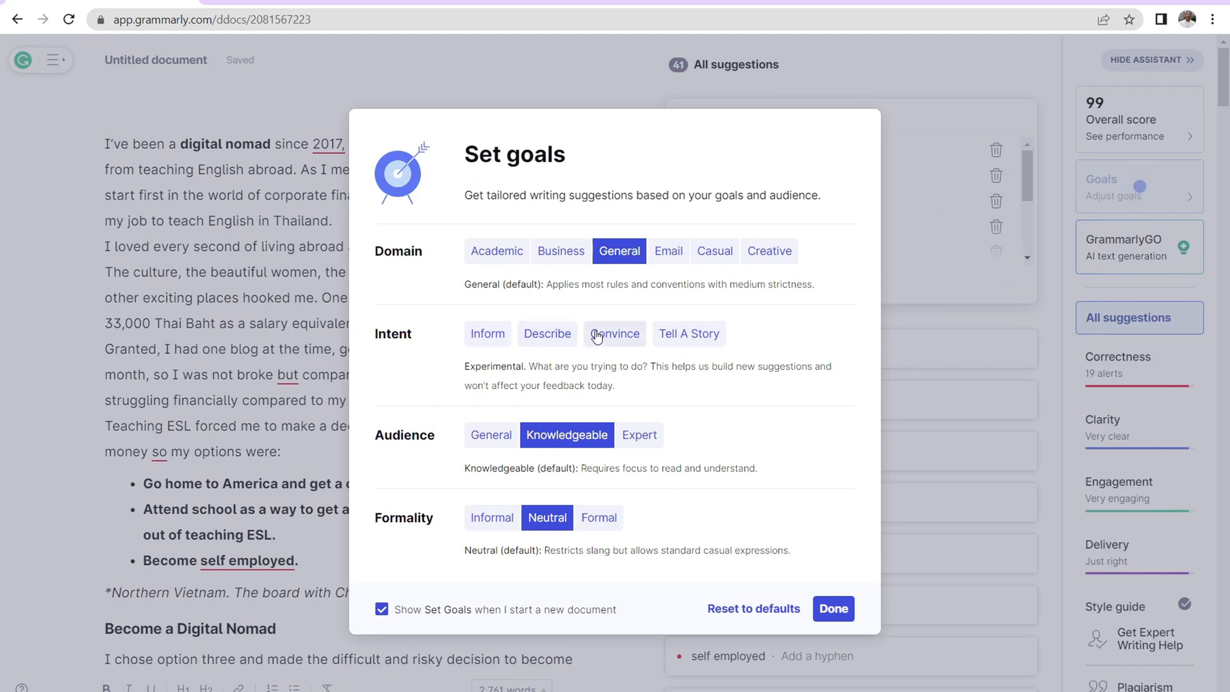
{"action": "mouse_move", "coordinate": [586, 406]}
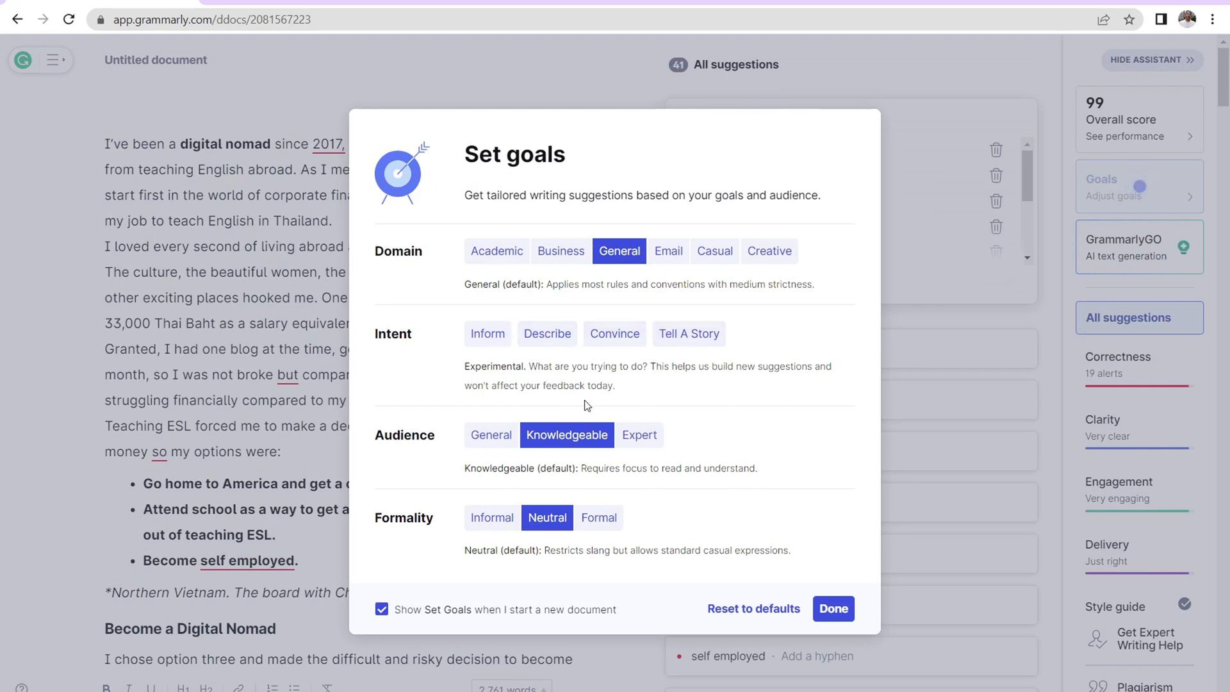
{"action": "mouse_move", "coordinate": [619, 460]}
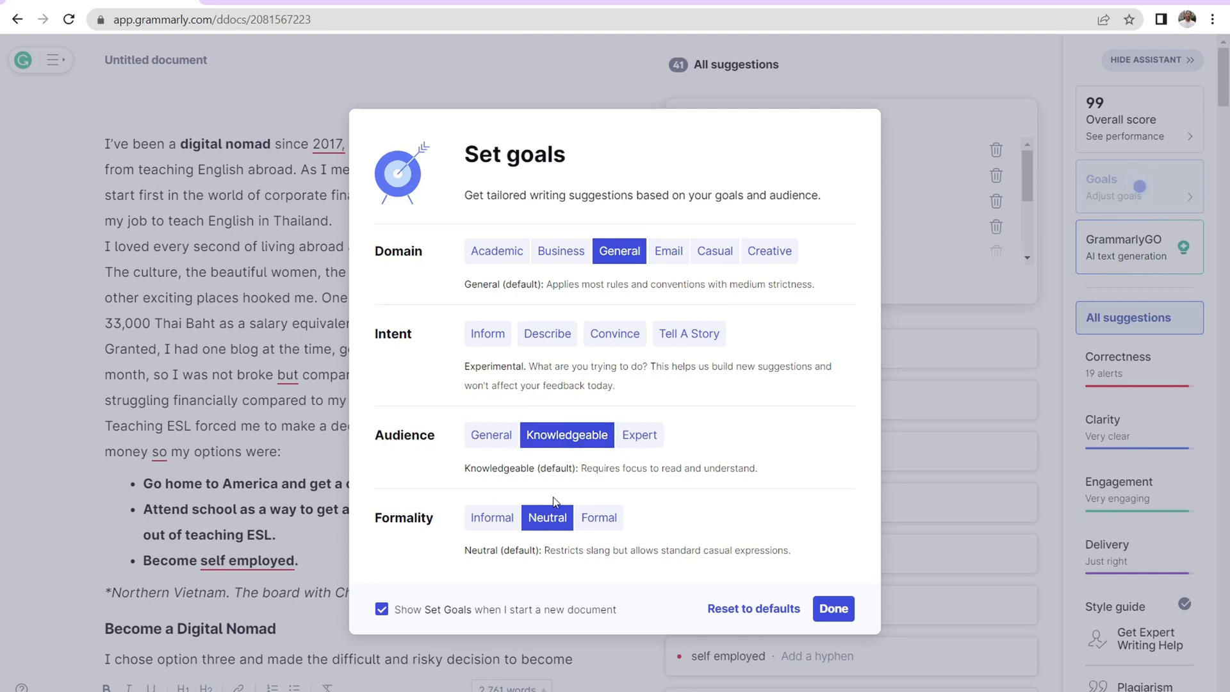
Confirm the writing goals and scroll through the 41 suggestions and 19 correctness alerts
{"action": "left_click", "coordinate": [832, 607]}
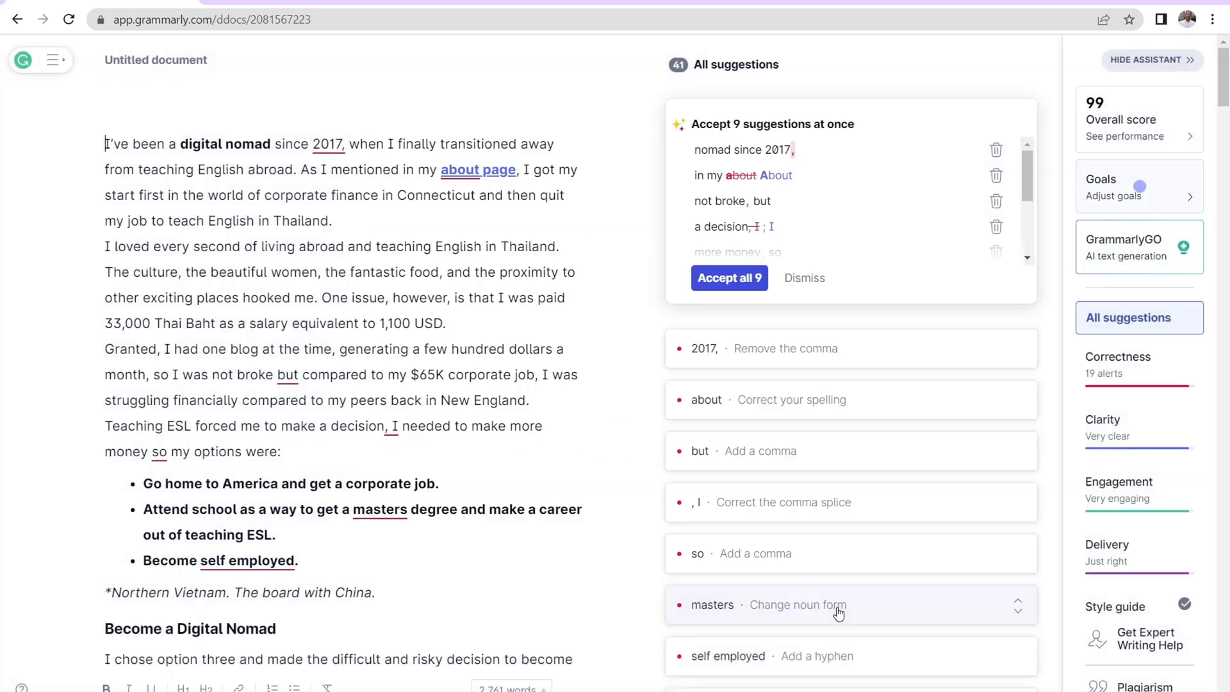
{"action": "mouse_move", "coordinate": [842, 390]}
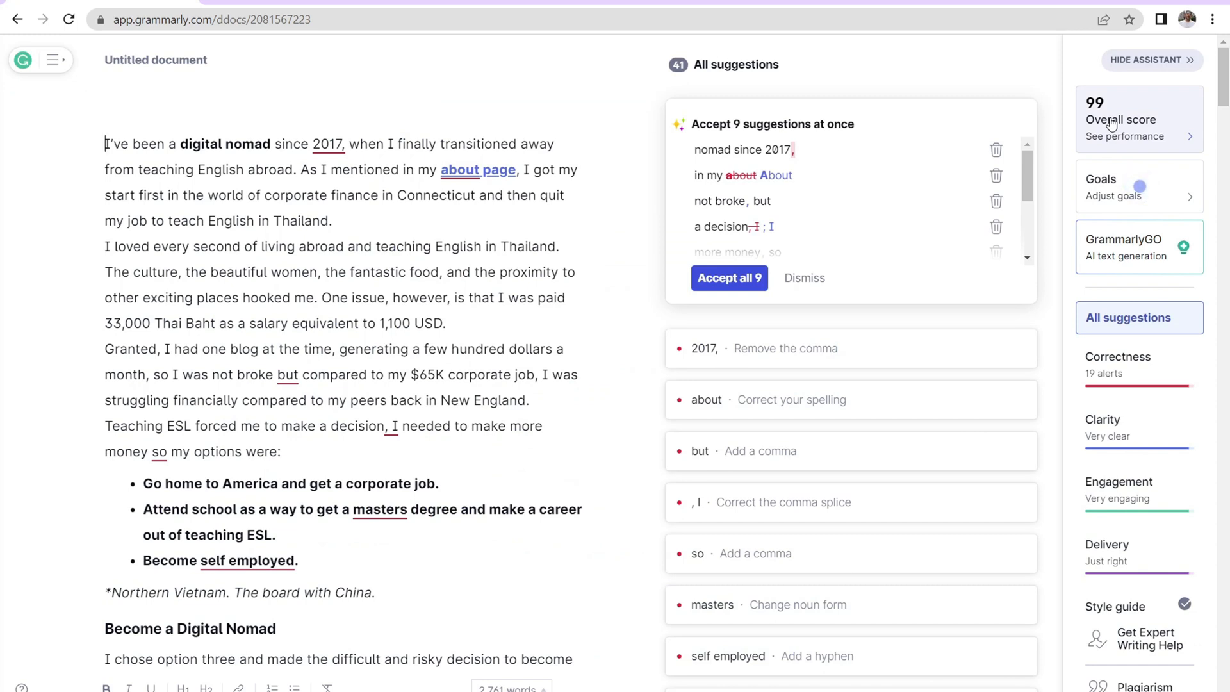
{"action": "mouse_move", "coordinate": [1122, 465]}
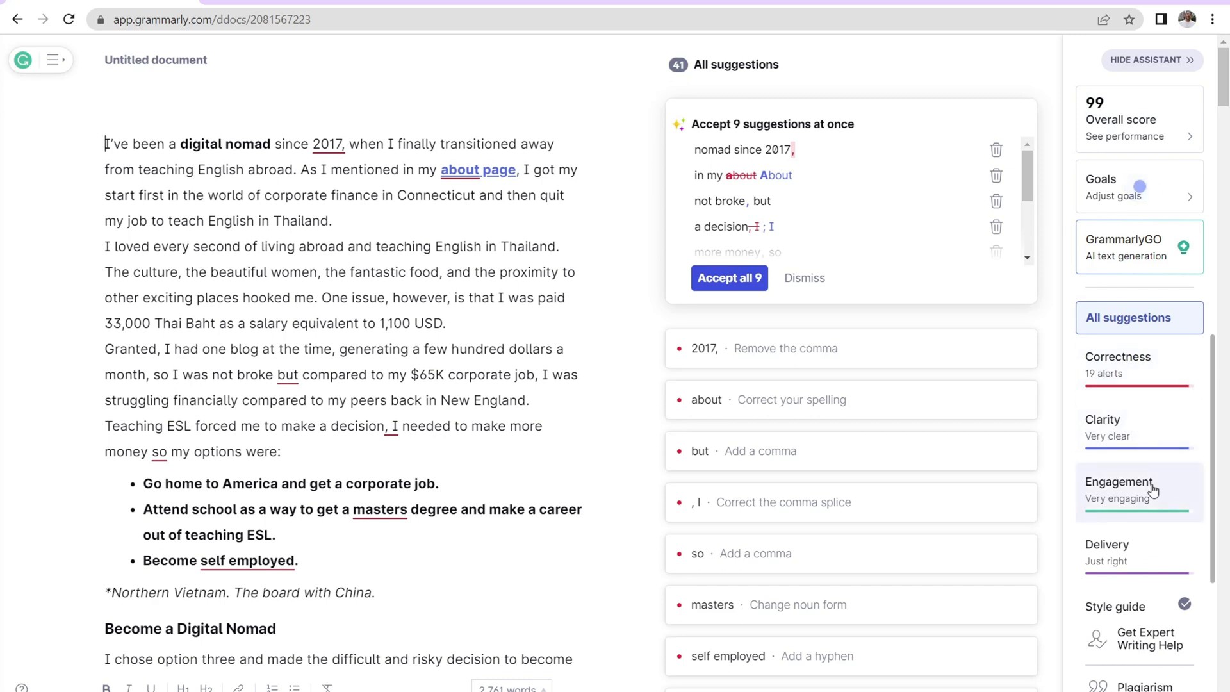
{"action": "mouse_move", "coordinate": [1142, 437]}
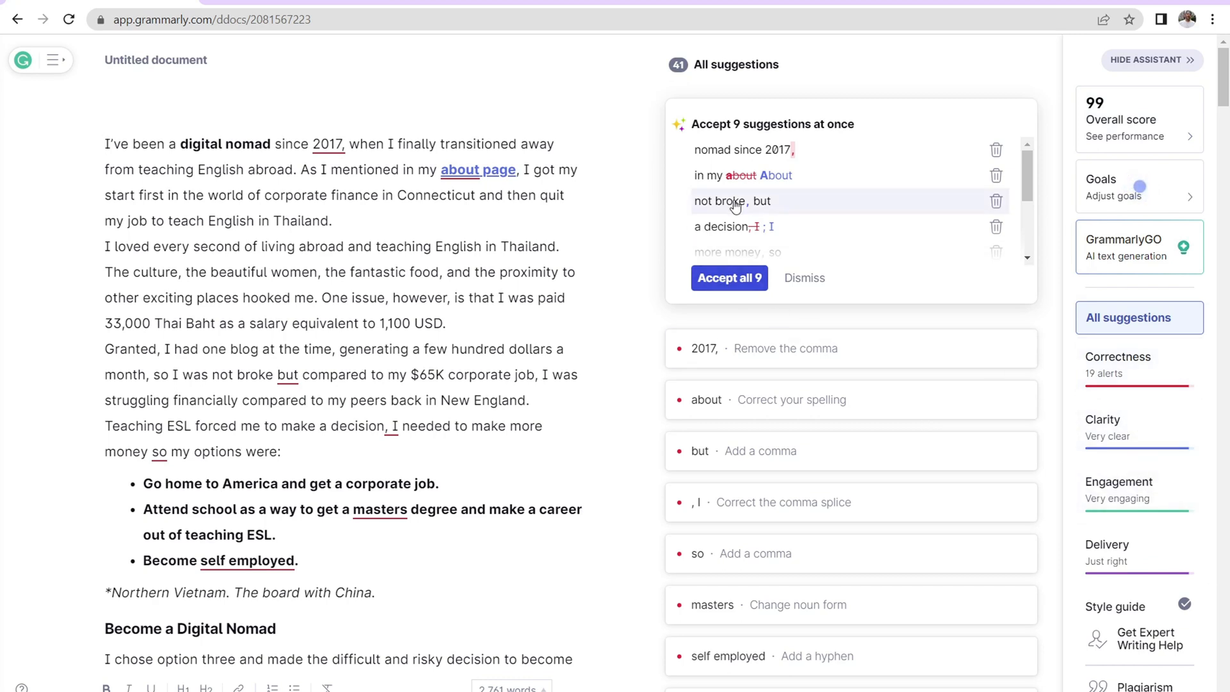
{"action": "scroll", "scroll_direction": "down", "scroll_amount": 3}
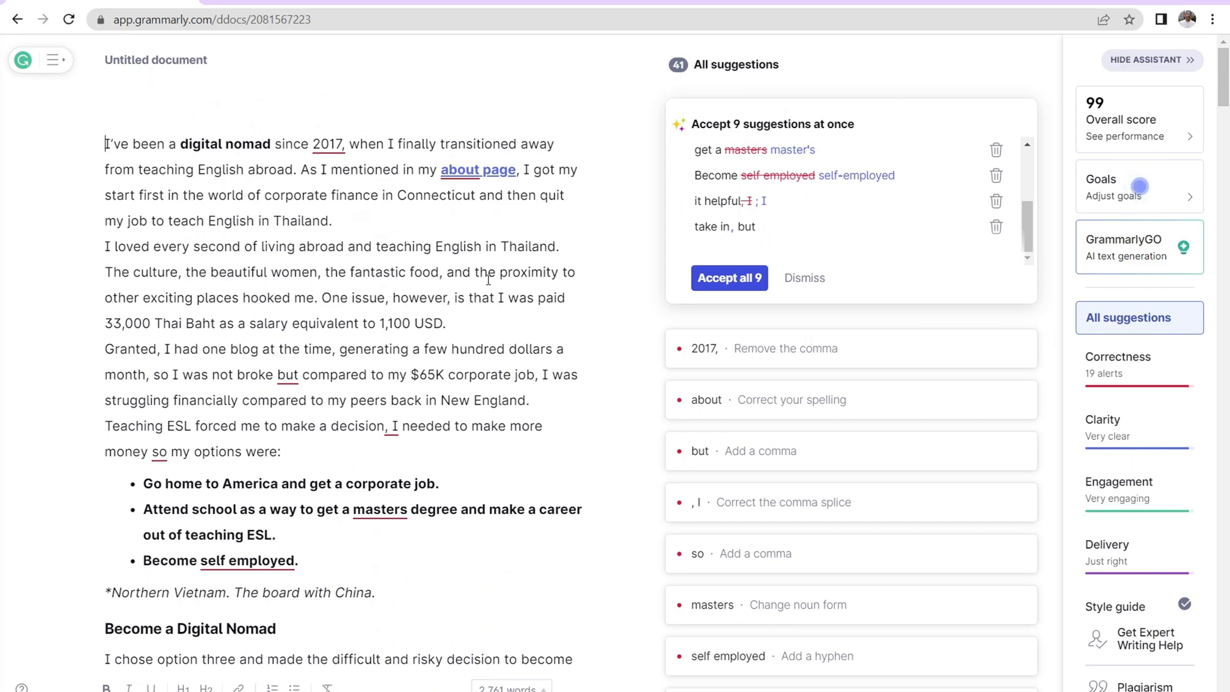
{"action": "scroll", "scroll_direction": "down", "scroll_amount": 3}
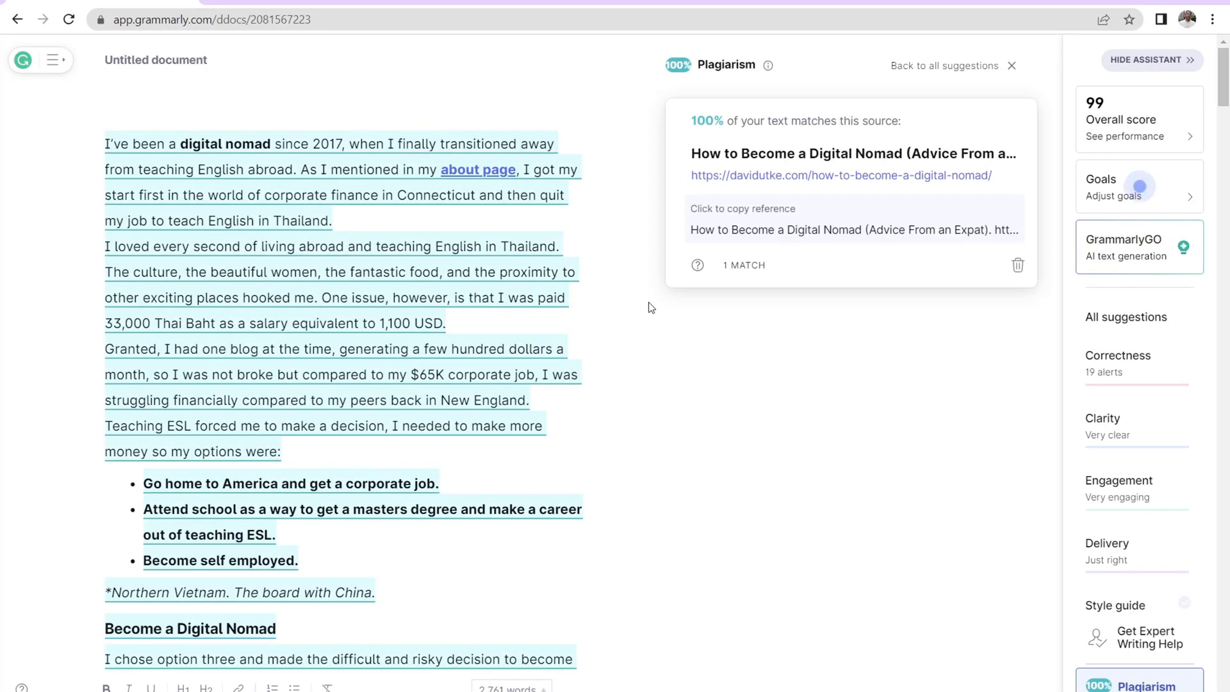
{"action": "mouse_move", "coordinate": [878, 430]}
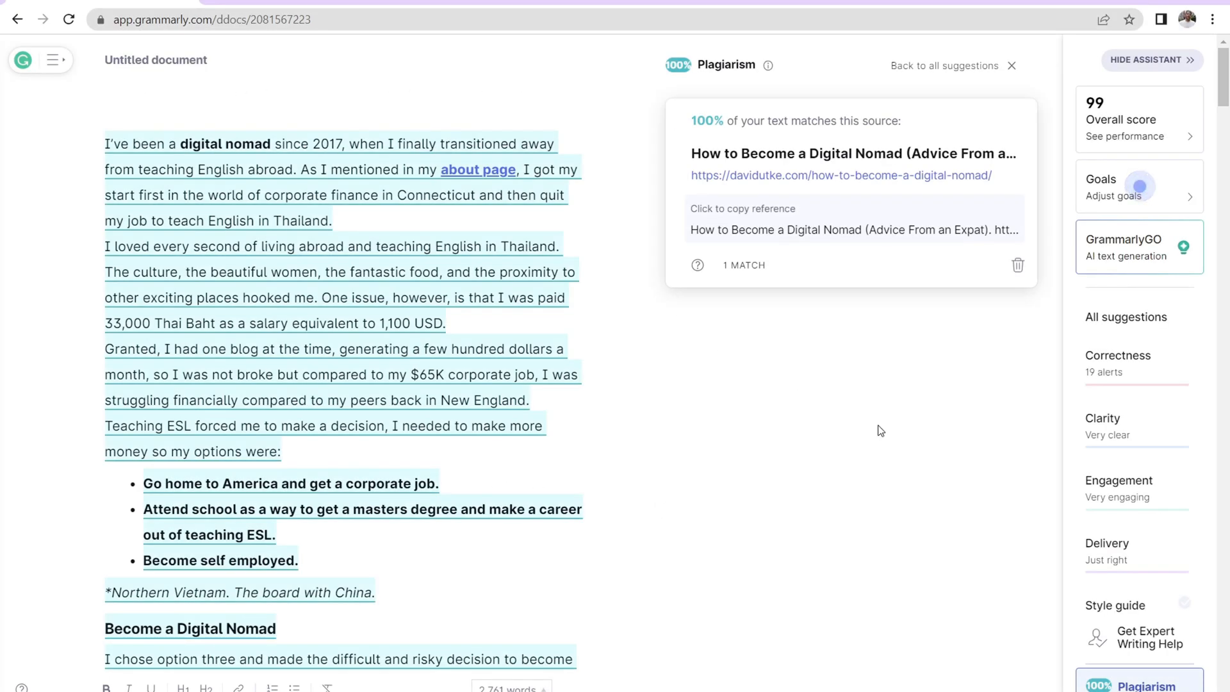
{"action": "mouse_move", "coordinate": [1157, 684]}
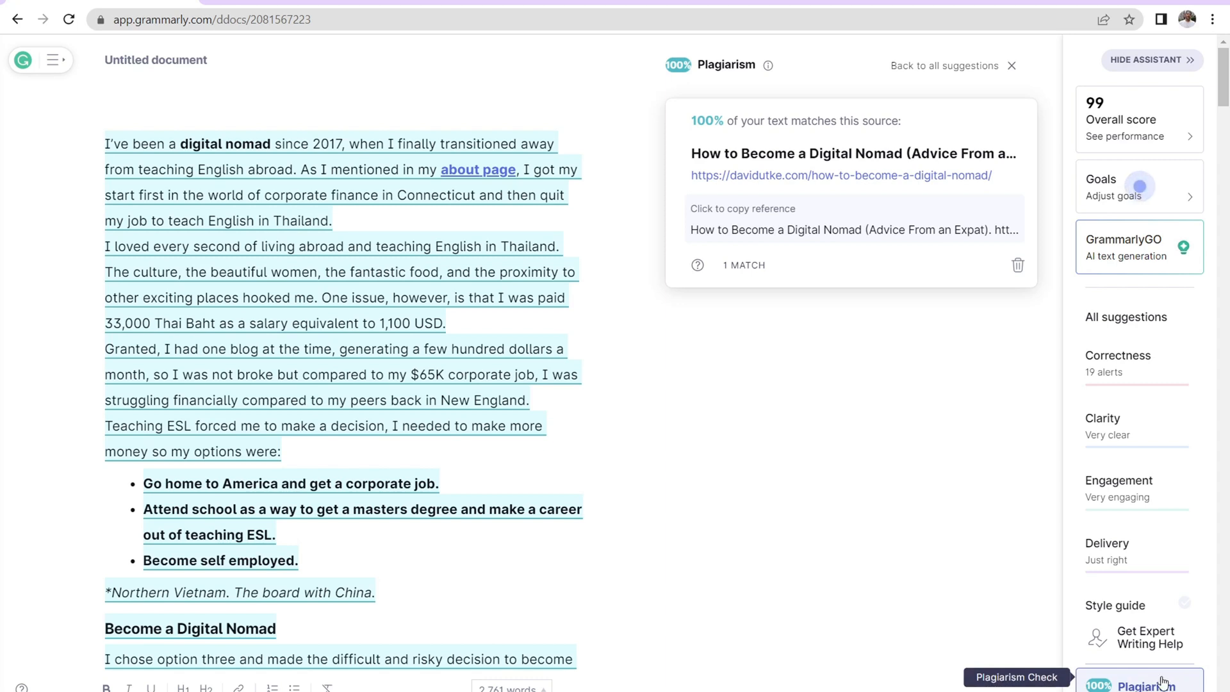
{"action": "mouse_move", "coordinate": [426, 161]}
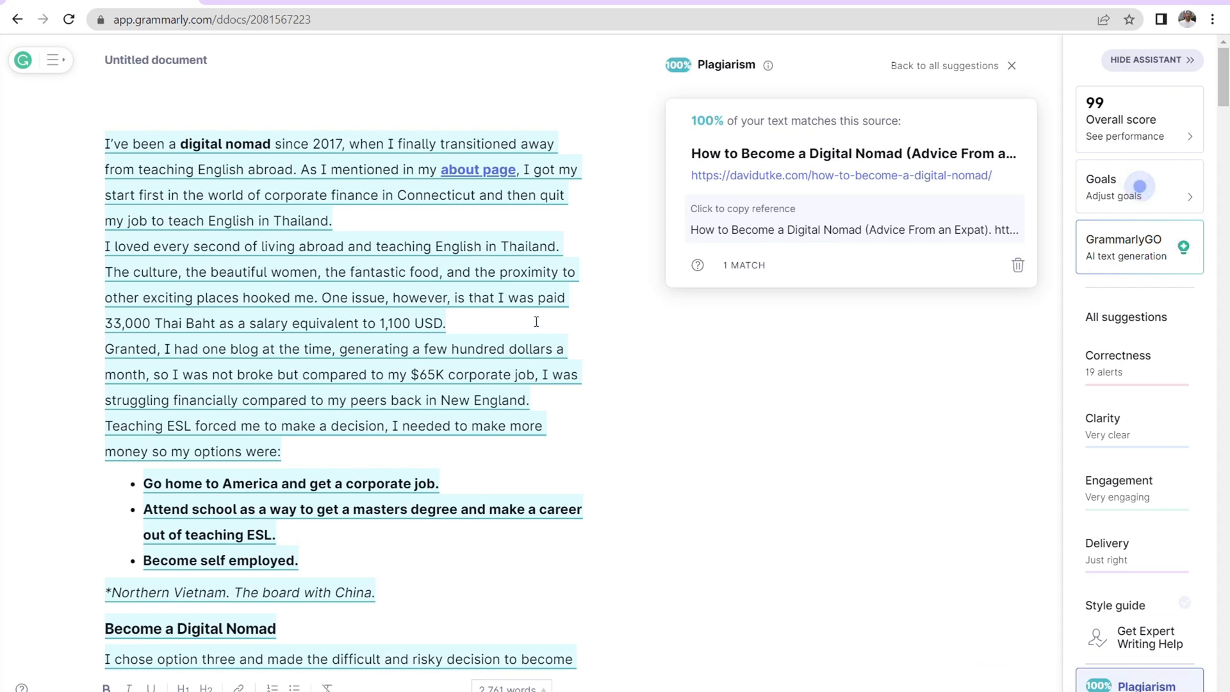
{"action": "mouse_move", "coordinate": [1045, 125]}
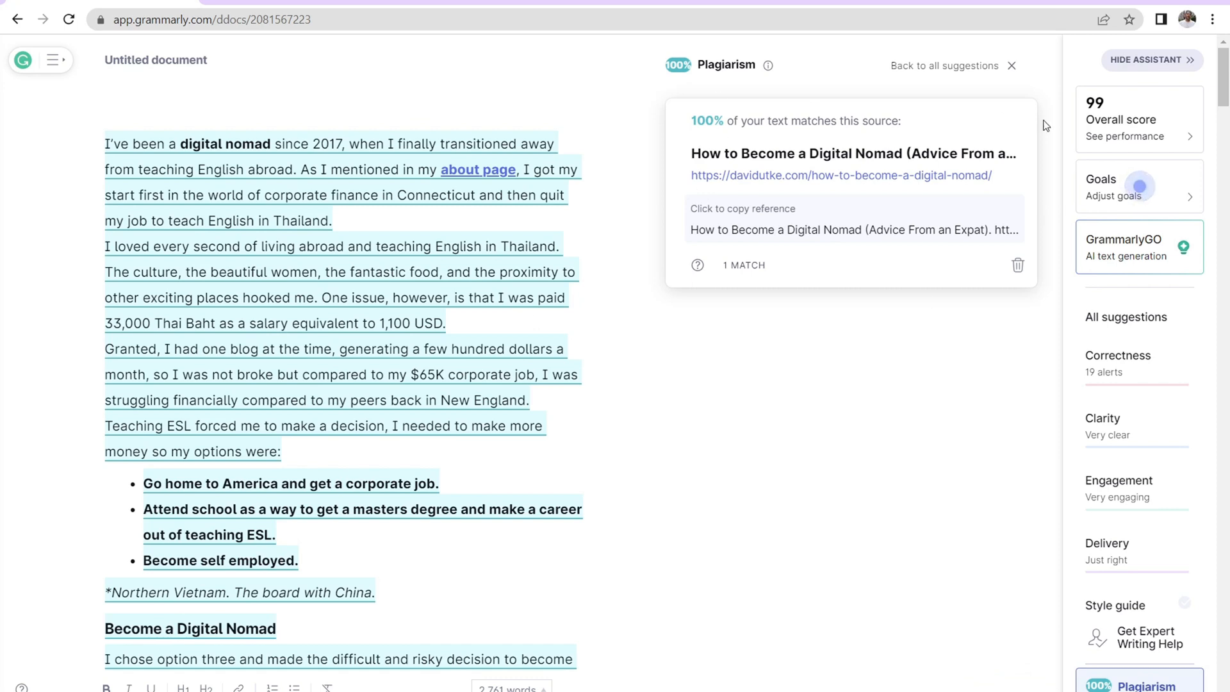
{"action": "mouse_move", "coordinate": [862, 175]}
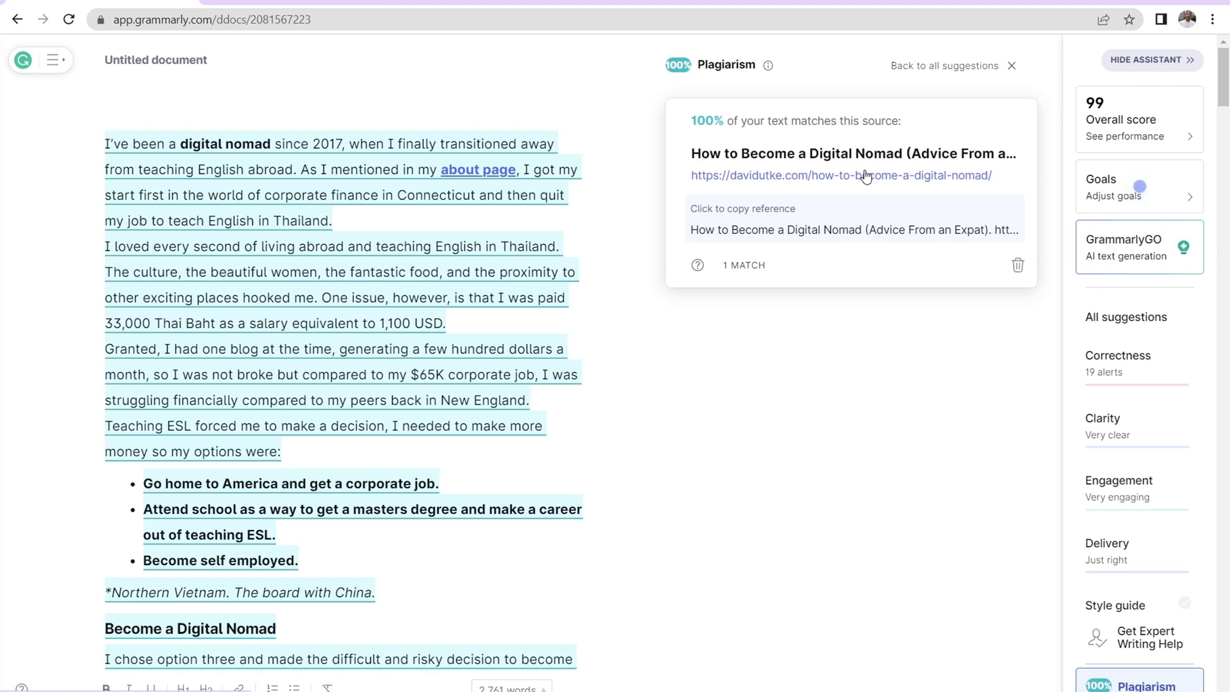
{"action": "left_click", "coordinate": [204, 20]}
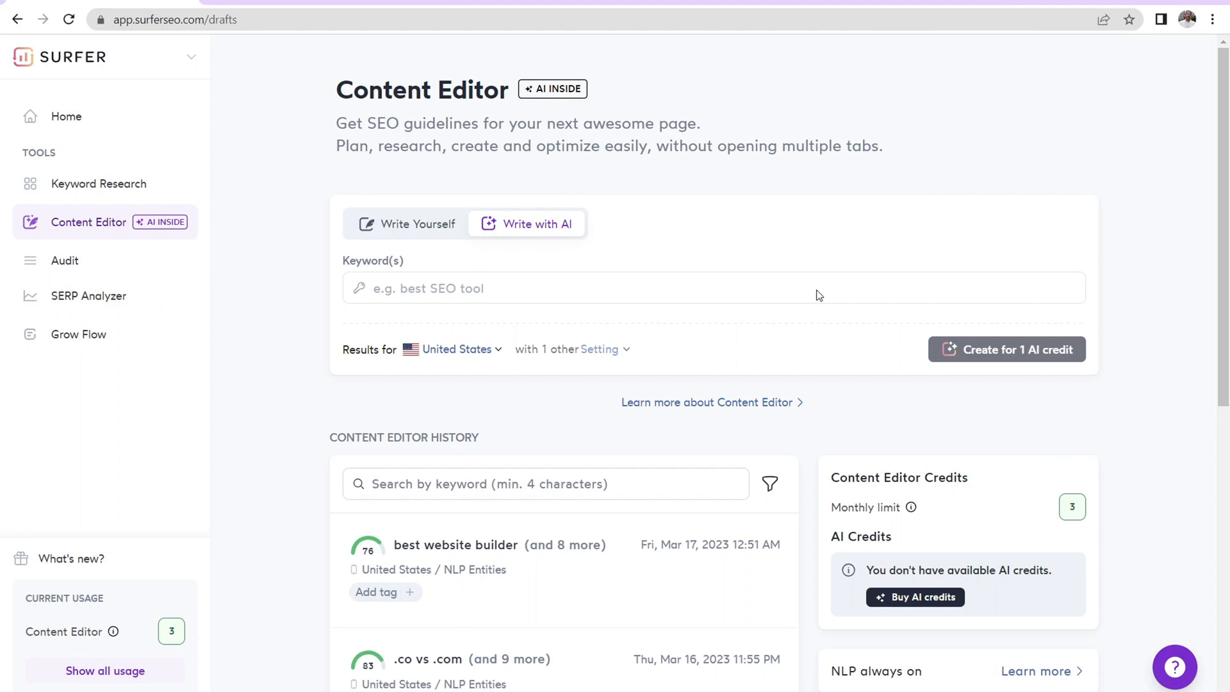
{"action": "mouse_move", "coordinate": [193, 199]}
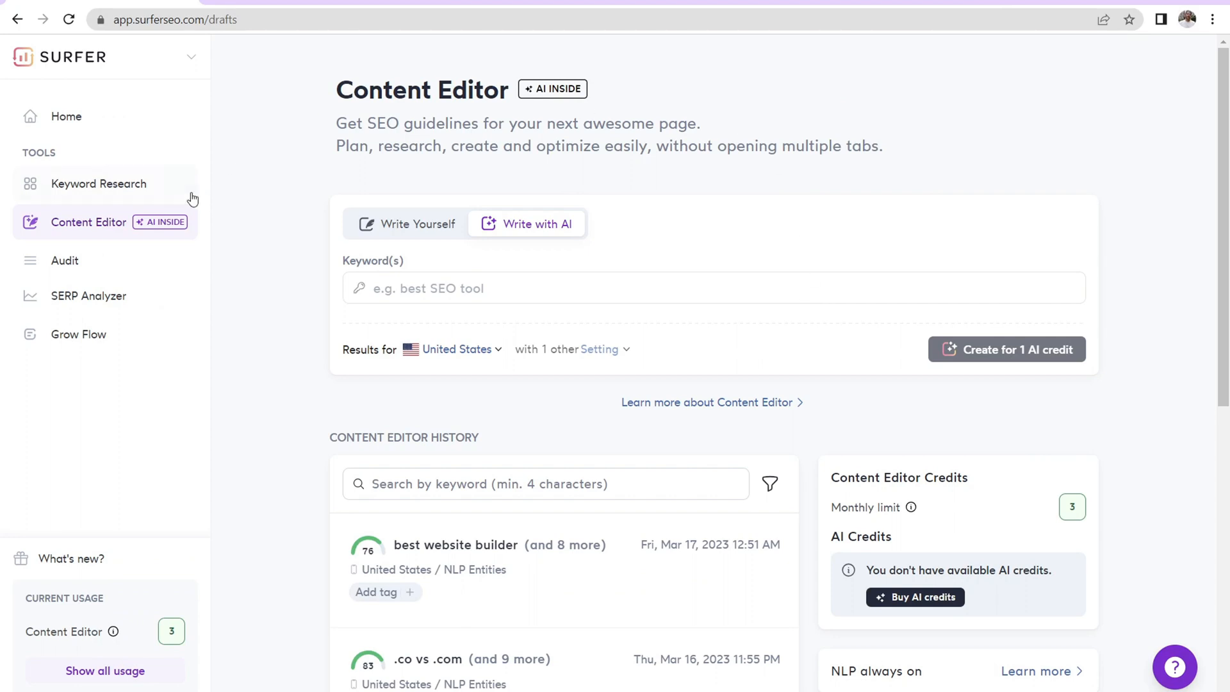
{"action": "mouse_move", "coordinate": [105, 186]}
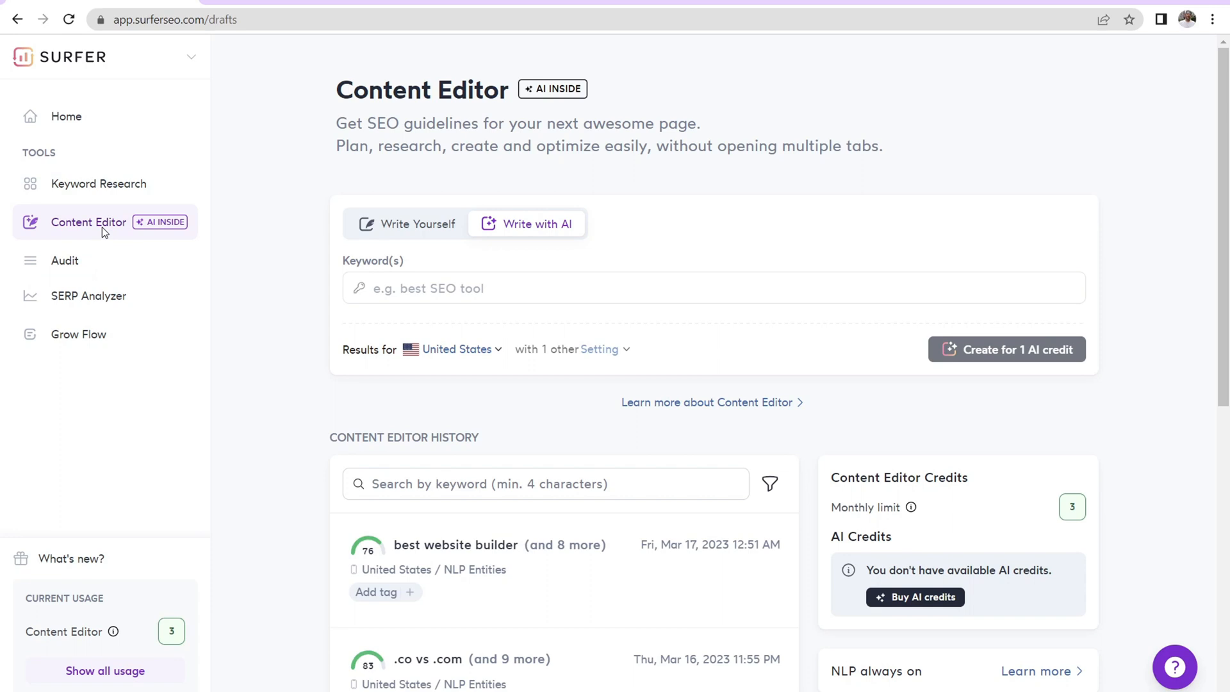
{"action": "mouse_move", "coordinate": [509, 184]}
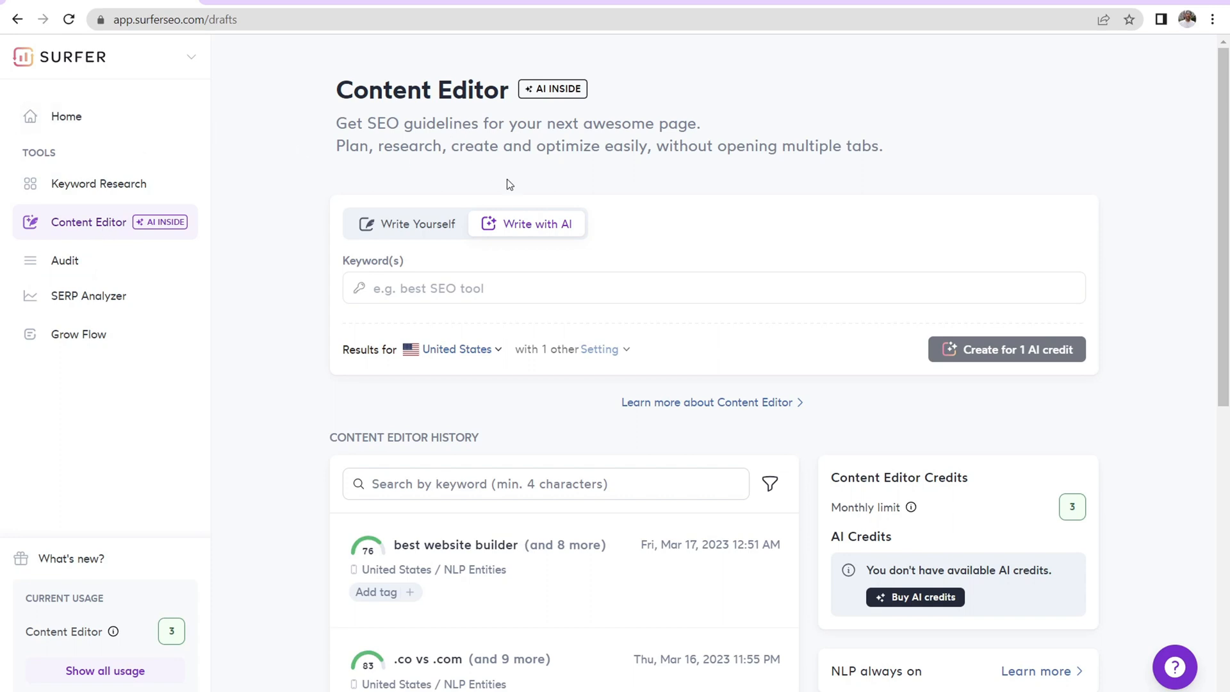
{"action": "mouse_move", "coordinate": [419, 219]}
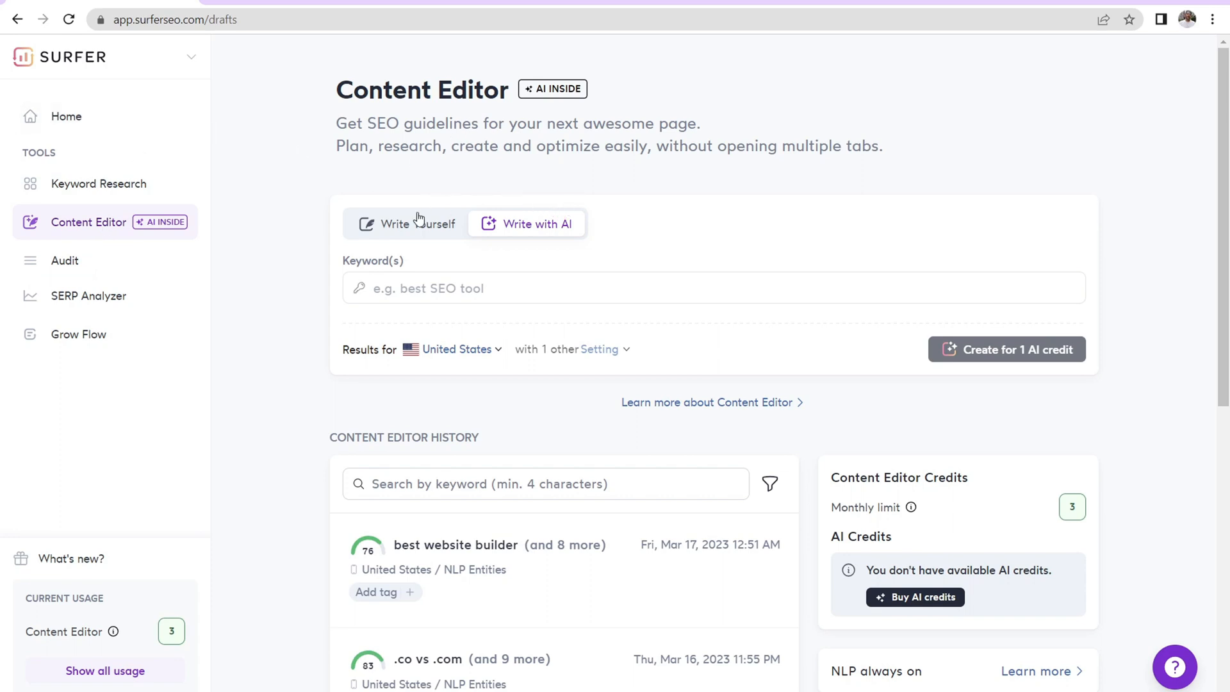
Choose Write Yourself and switch on 'Import content from URL' in the new Content Editor
{"action": "left_click", "coordinate": [405, 224]}
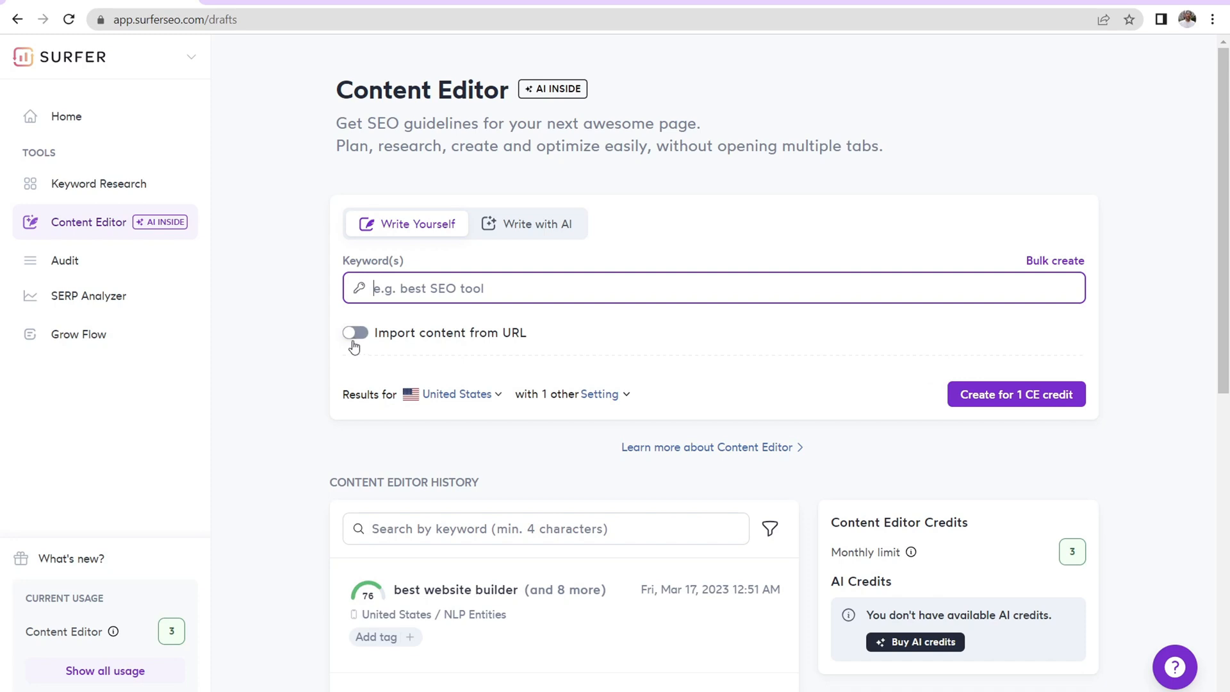
{"action": "left_click", "coordinate": [353, 332]}
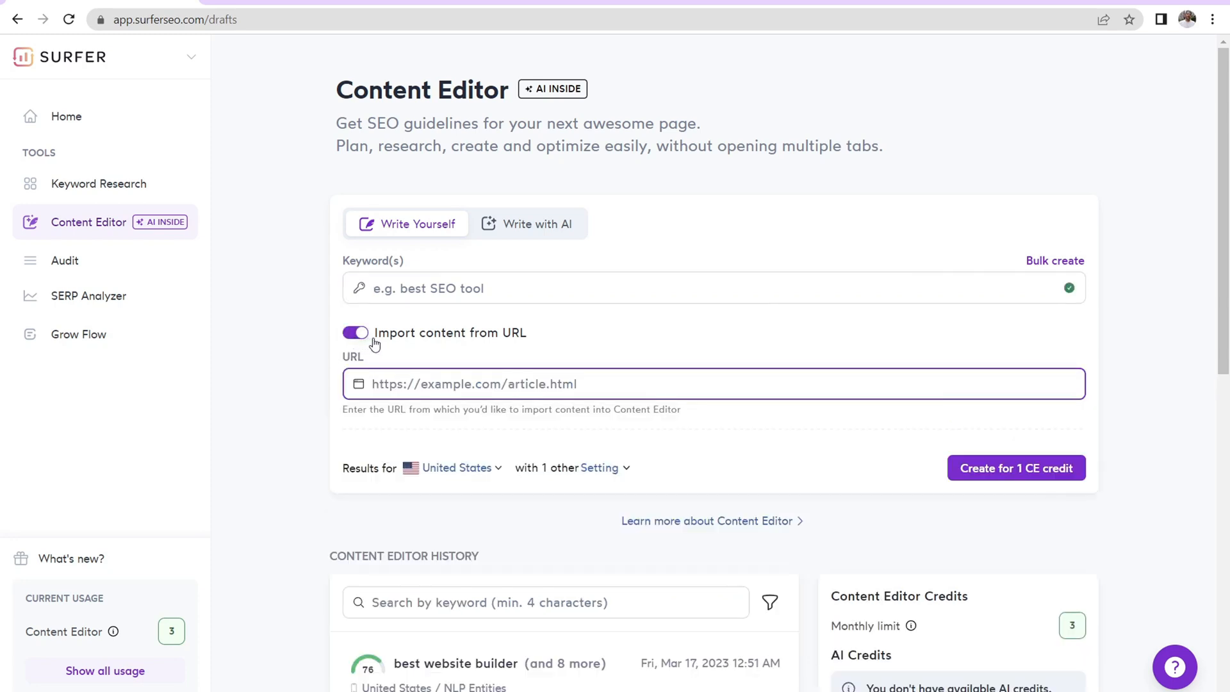
{"action": "mouse_move", "coordinate": [363, 296]}
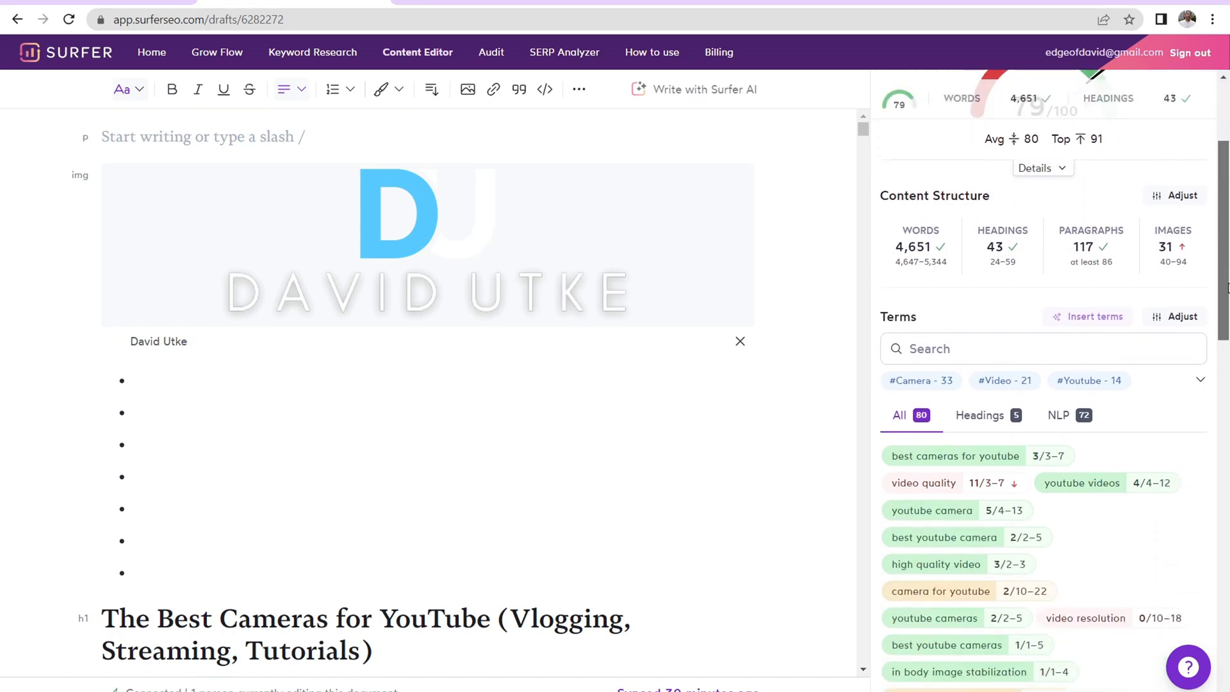
Scroll the 'best cameras for youtube' draft's Guidelines showing the 79/100 score and term counts
{"action": "scroll", "scroll_direction": "down", "scroll_amount": 3}
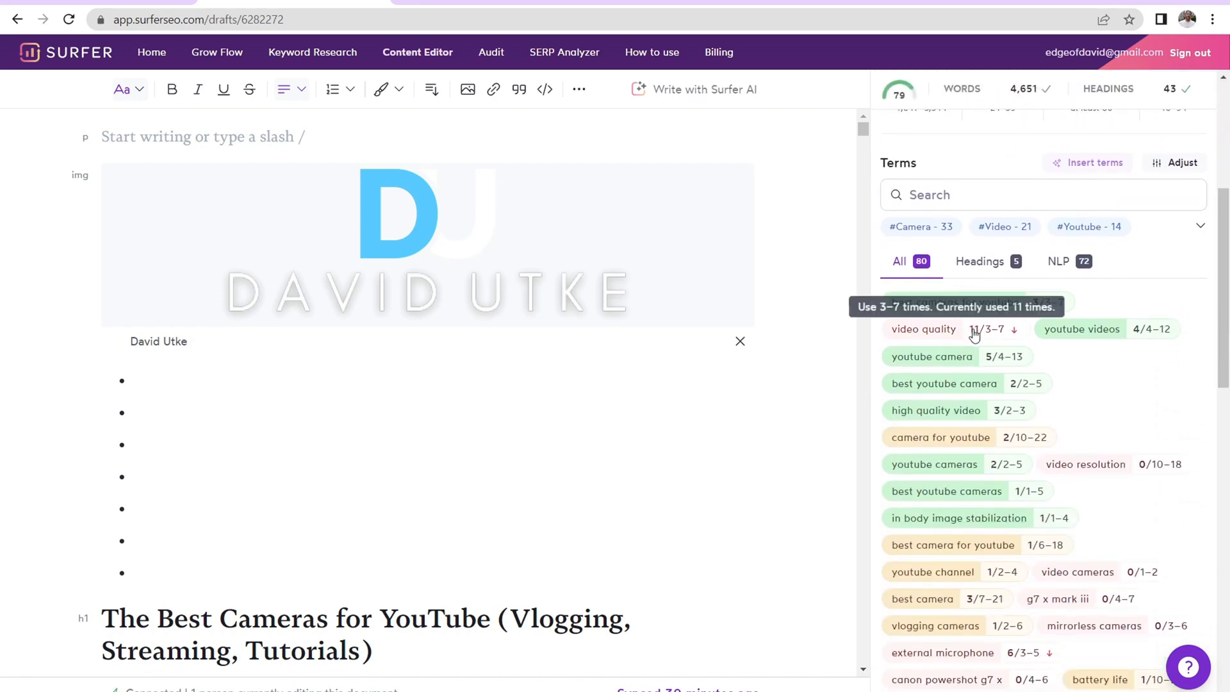
{"action": "mouse_move", "coordinate": [988, 373]}
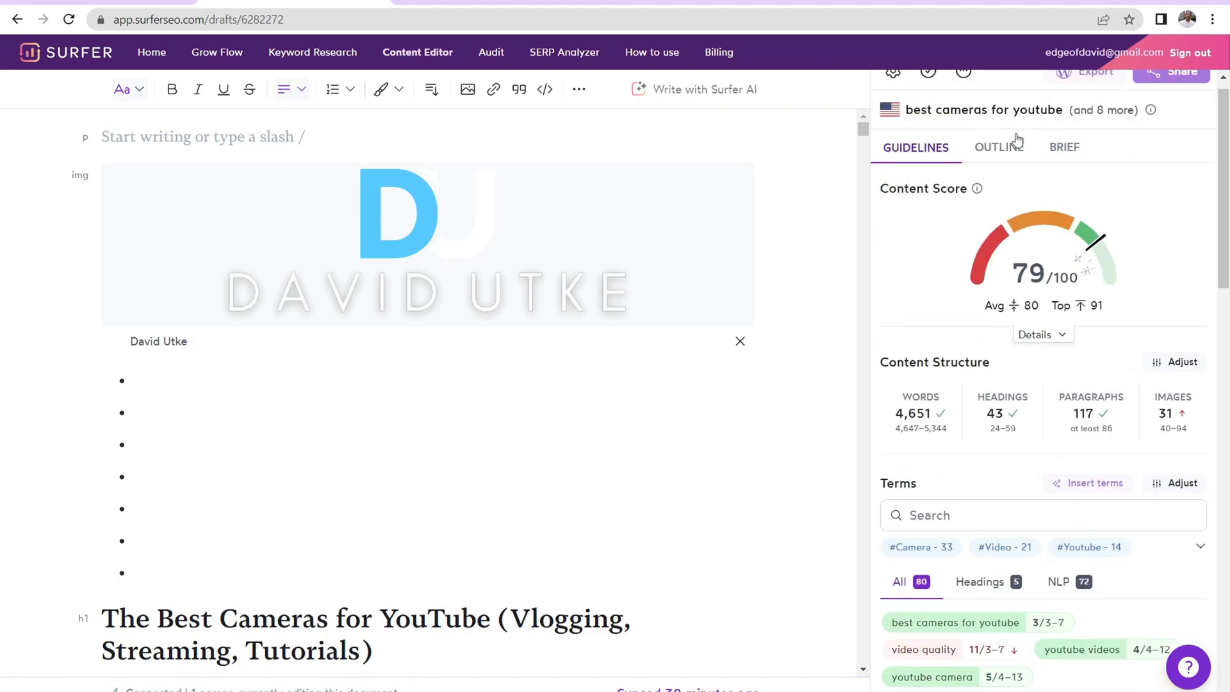
Show the draft's Outline tab with Outline Builder titles and the Topics & Questions list
{"action": "left_click", "coordinate": [999, 146]}
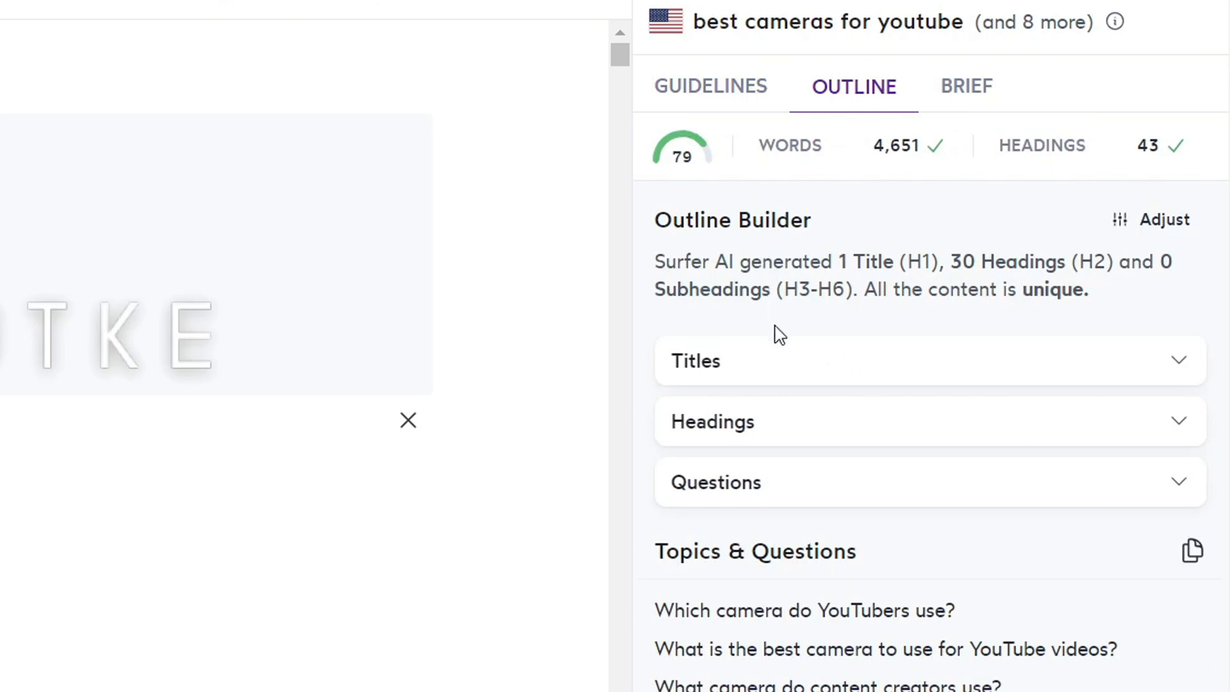
{"action": "mouse_move", "coordinate": [832, 480]}
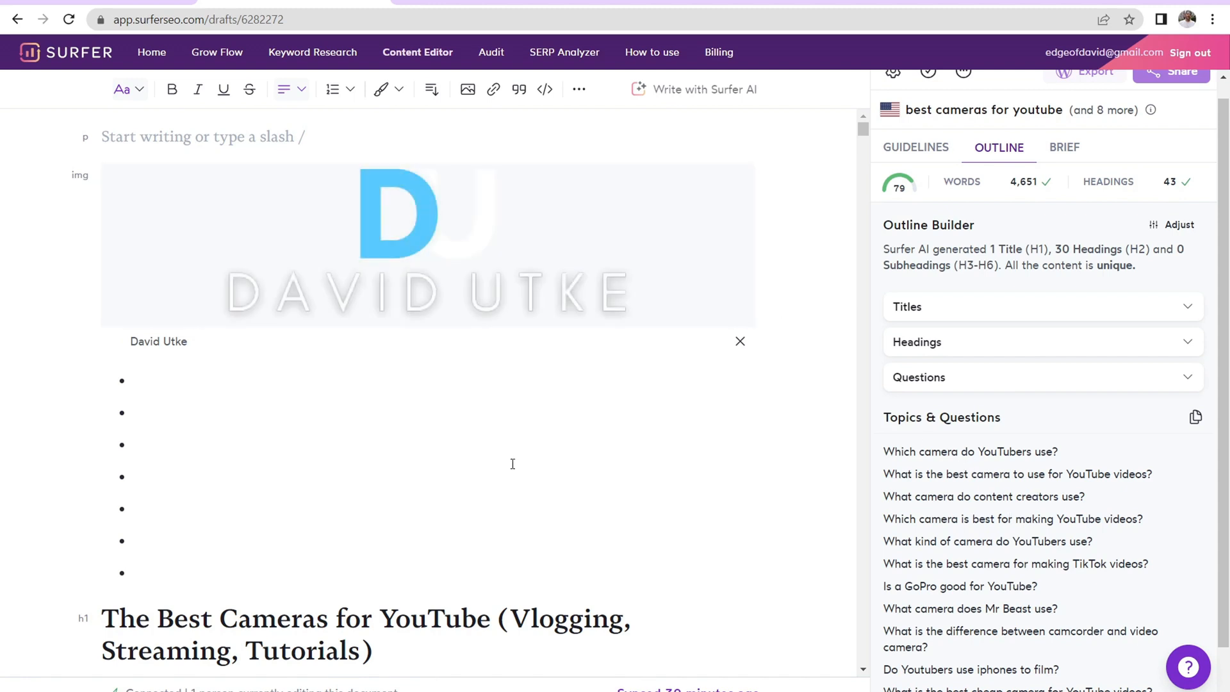
{"action": "mouse_move", "coordinate": [1004, 437]}
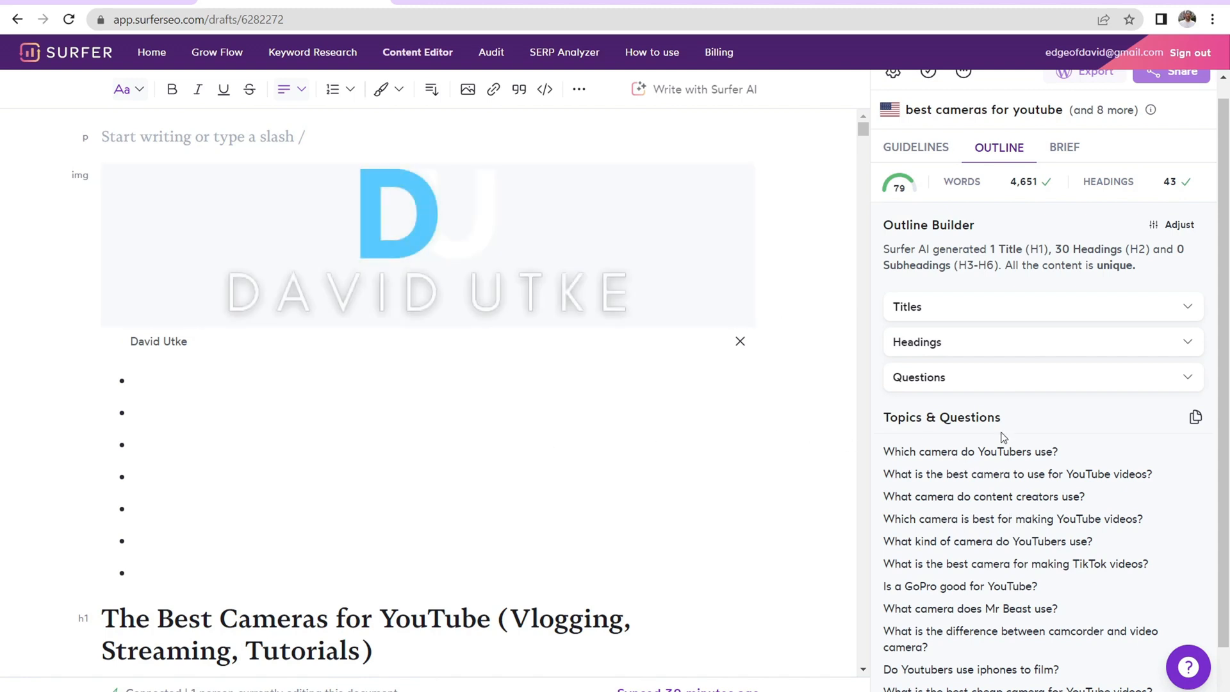
{"action": "mouse_move", "coordinate": [1028, 537]}
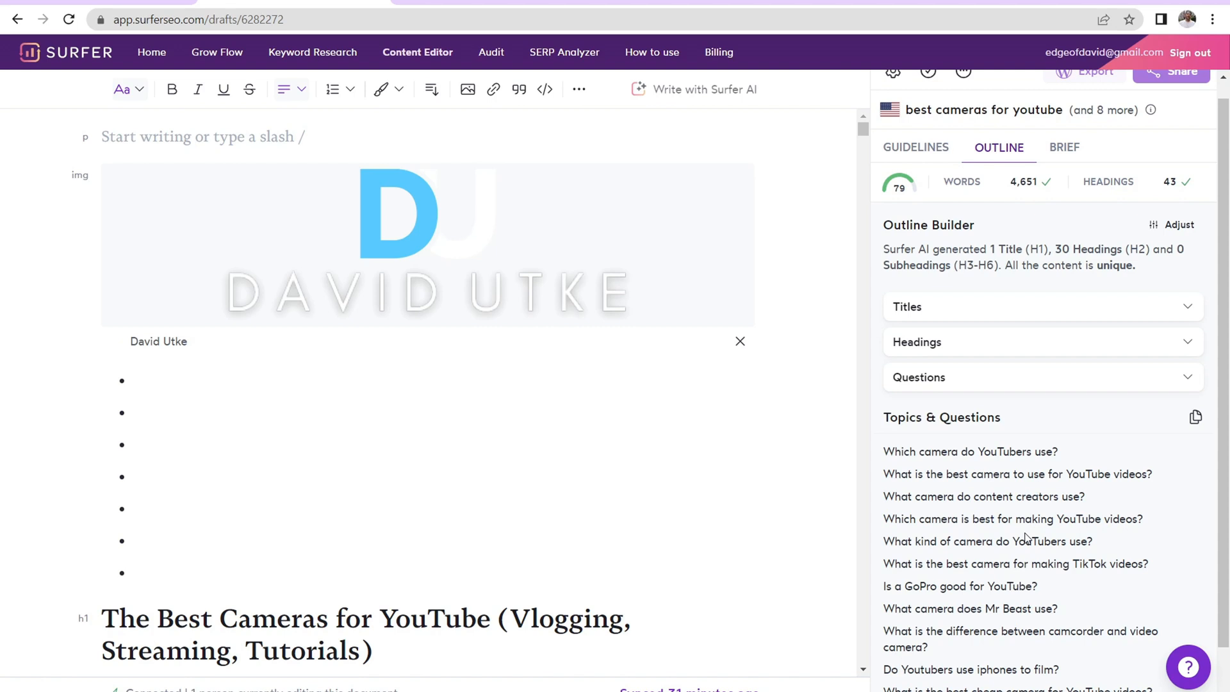
{"action": "mouse_move", "coordinate": [917, 532]}
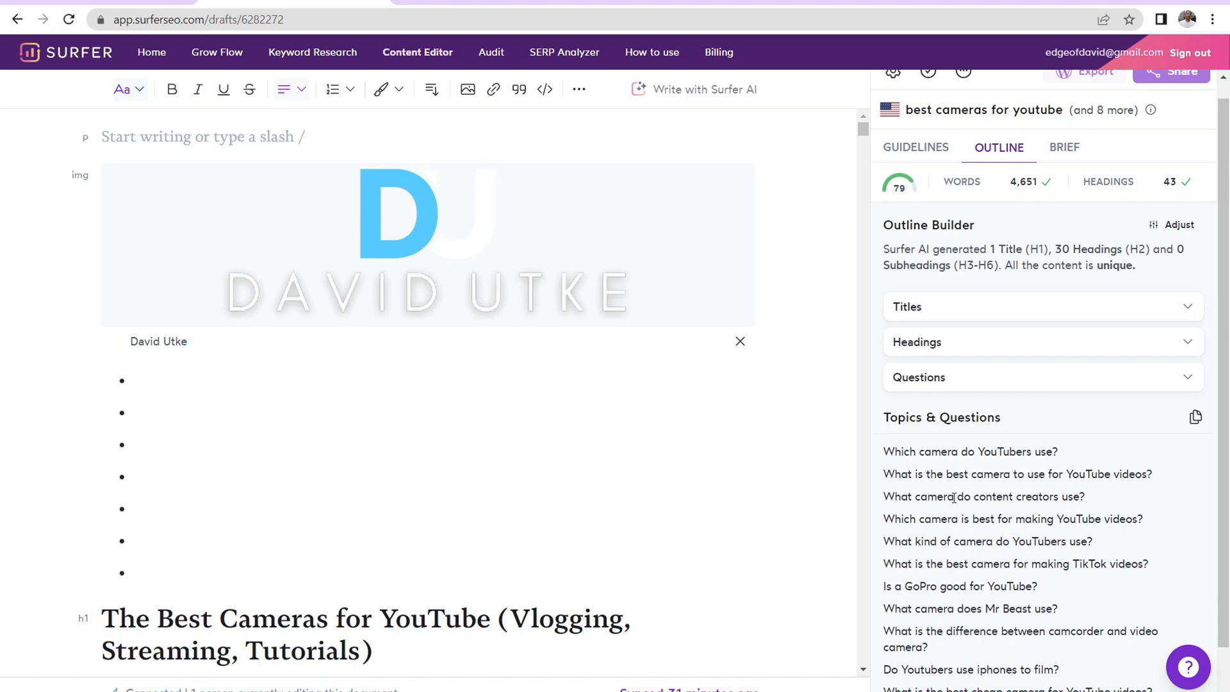
{"action": "mouse_move", "coordinate": [829, 279]}
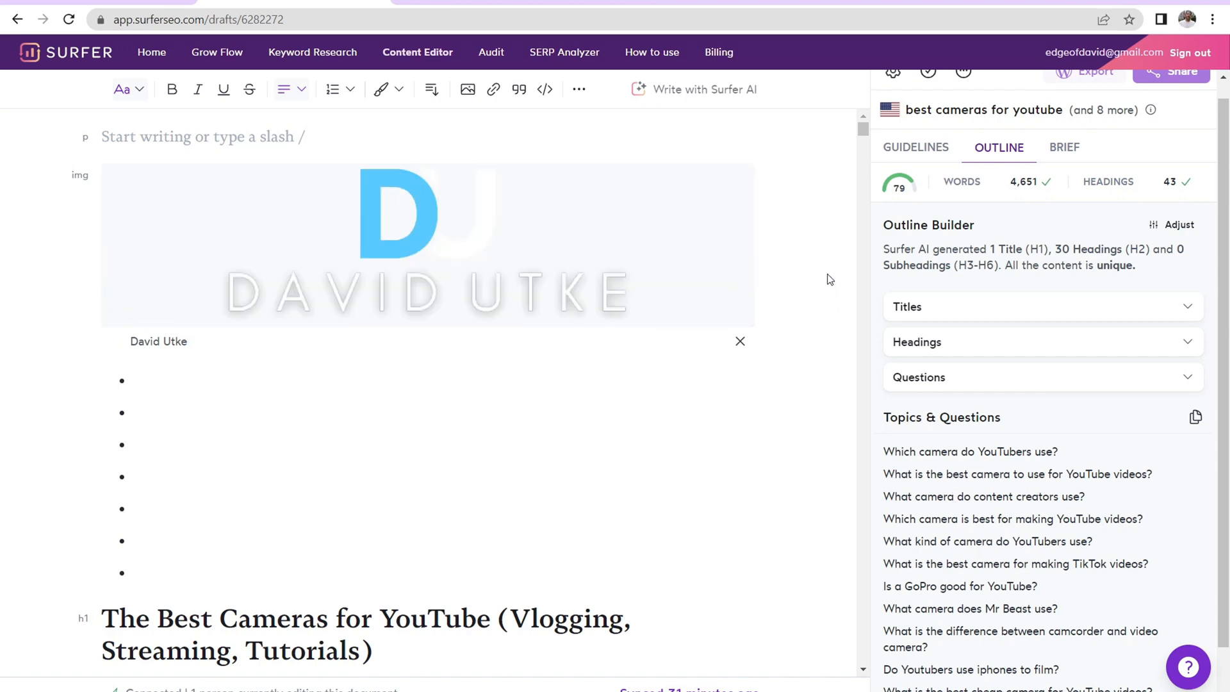